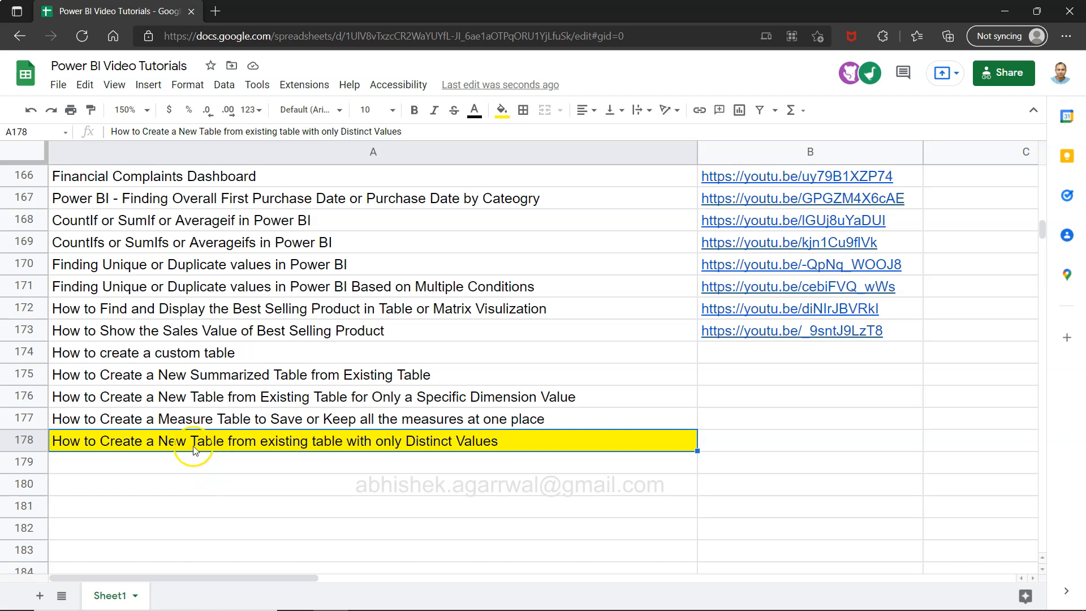
mouse_move(314, 447)
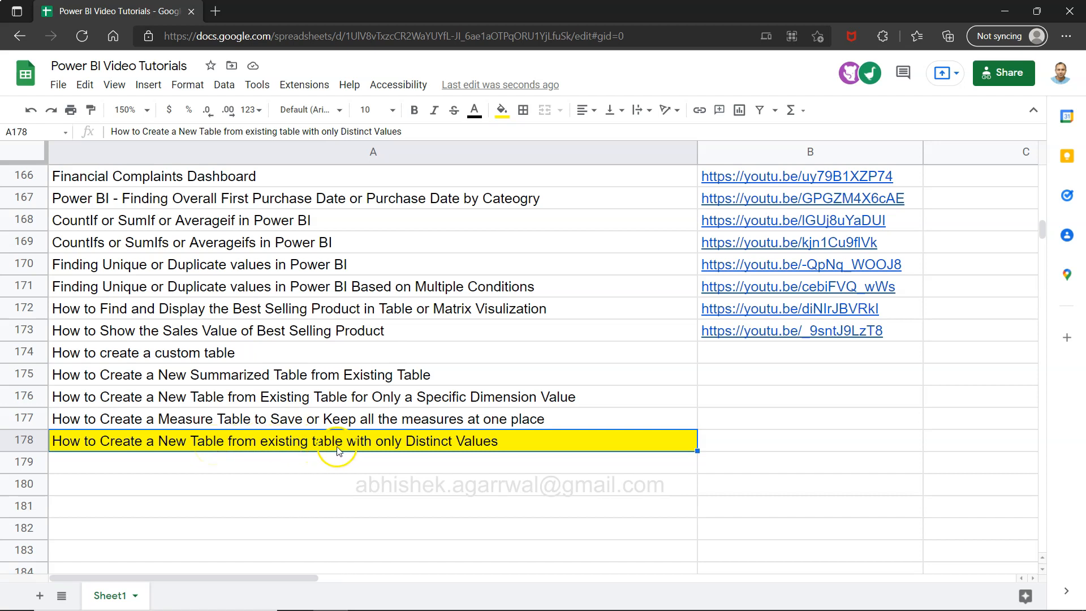
mouse_move(456, 444)
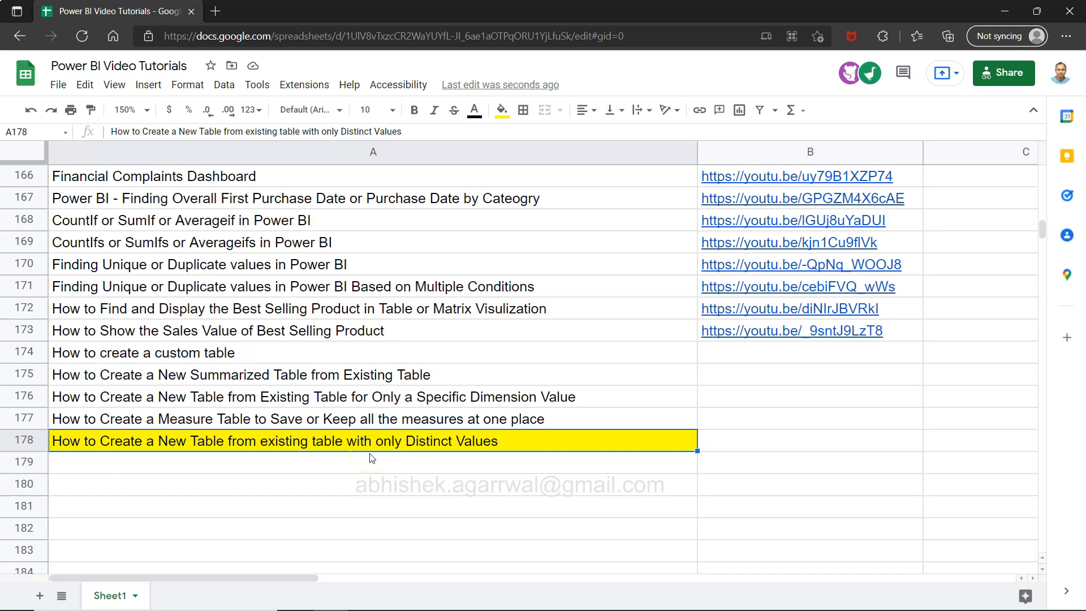
mouse_move(420, 290)
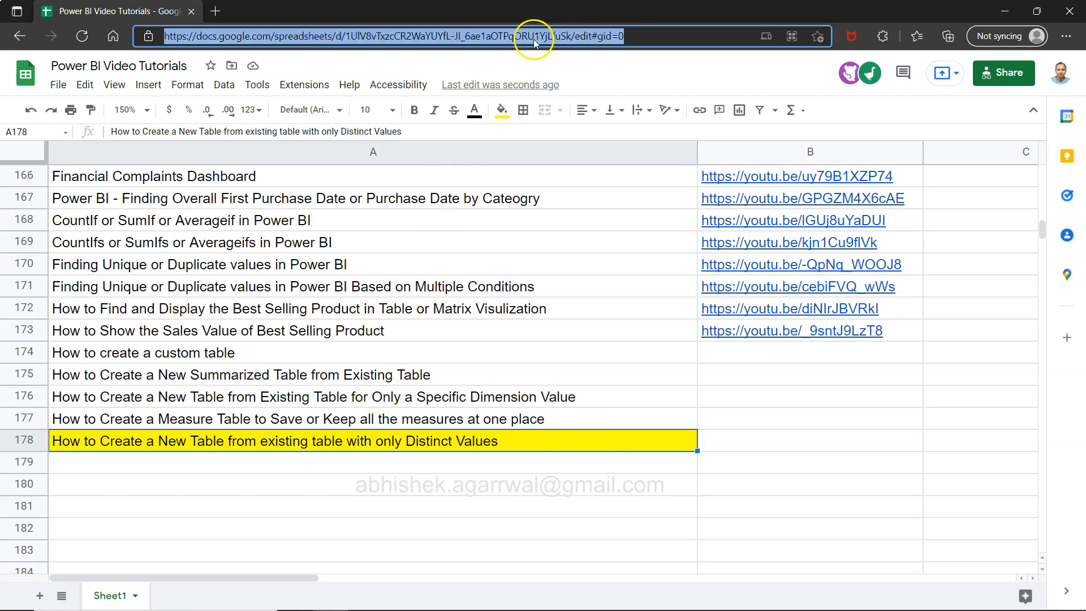
mouse_move(547, 36)
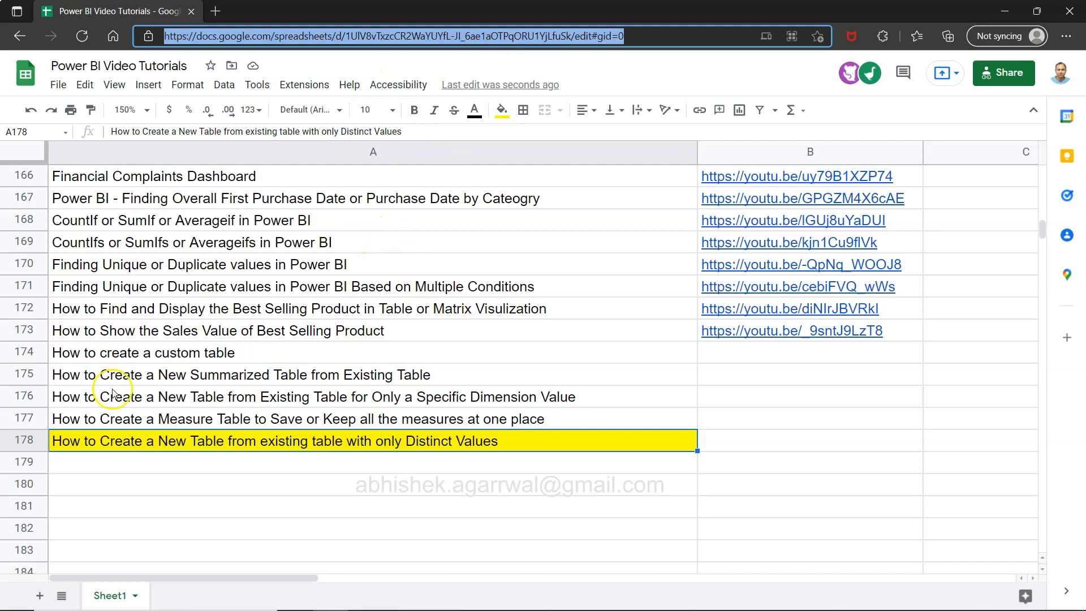
mouse_move(42, 387)
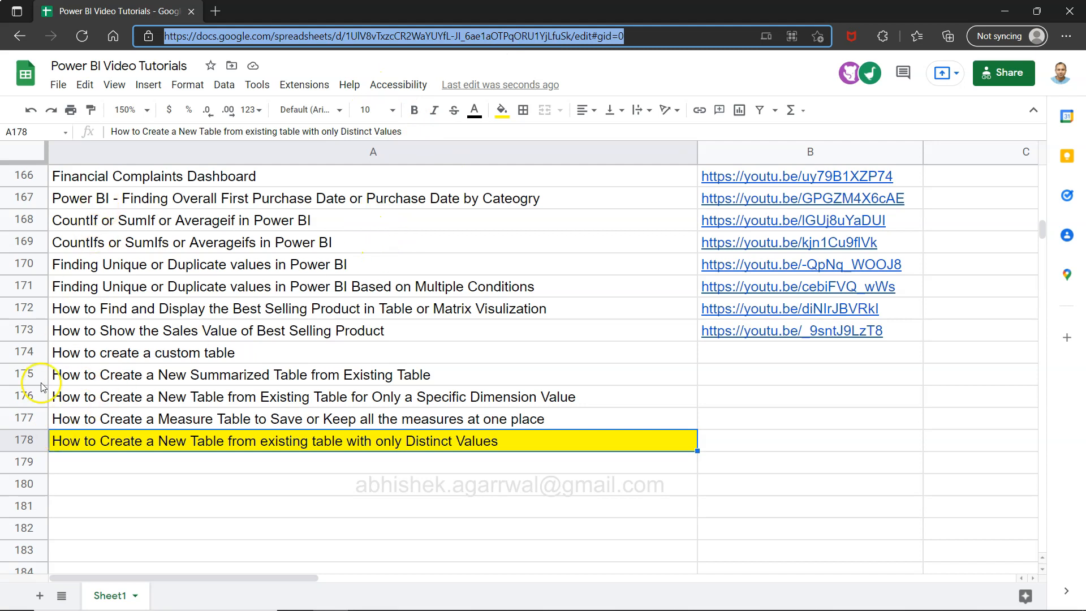
mouse_move(256, 298)
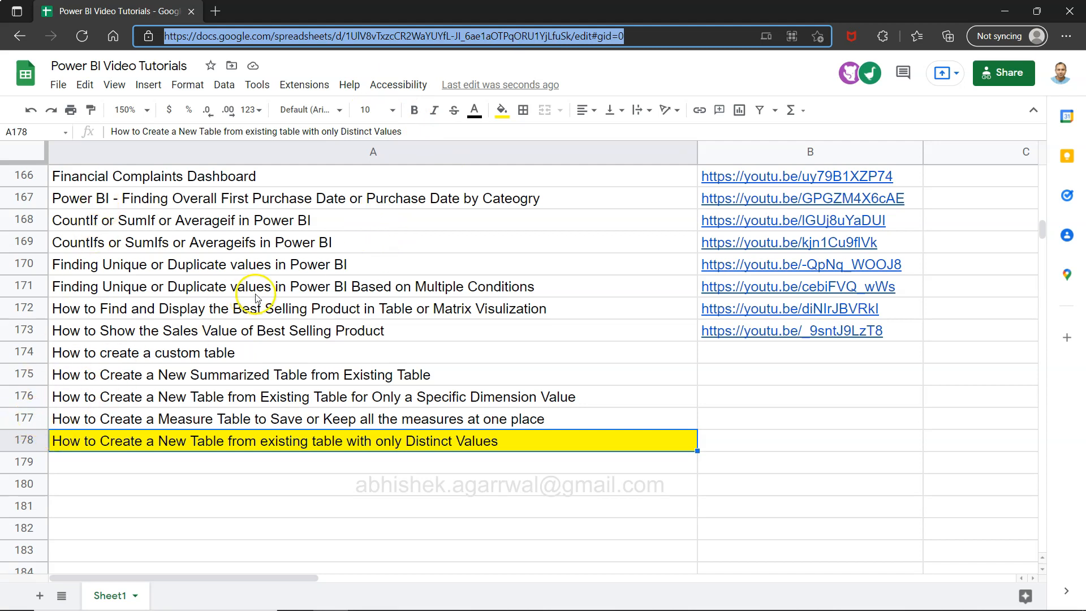
mouse_move(387, 247)
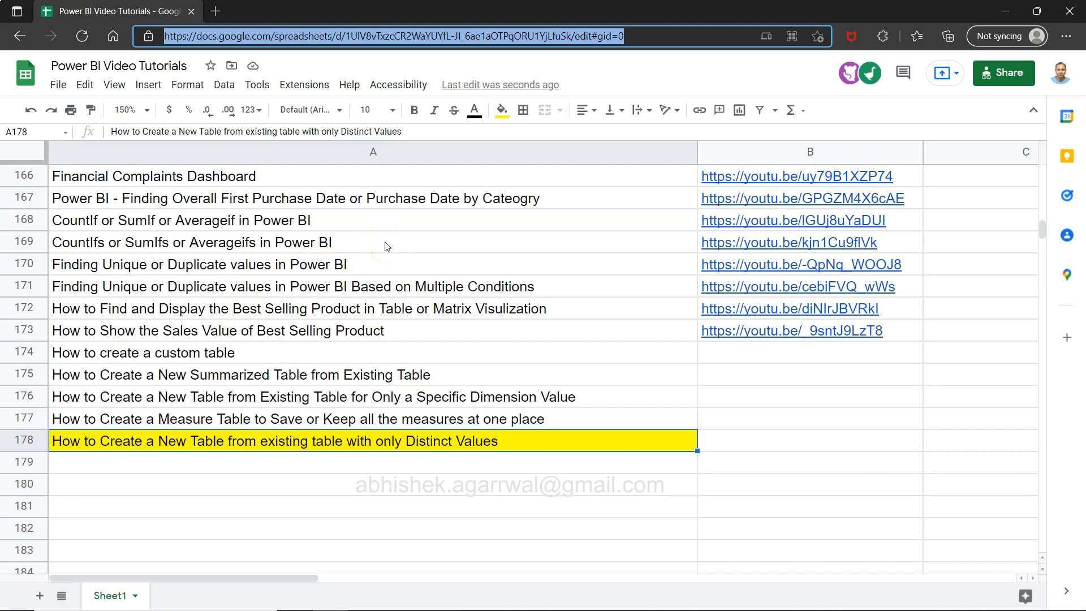
mouse_move(794, 152)
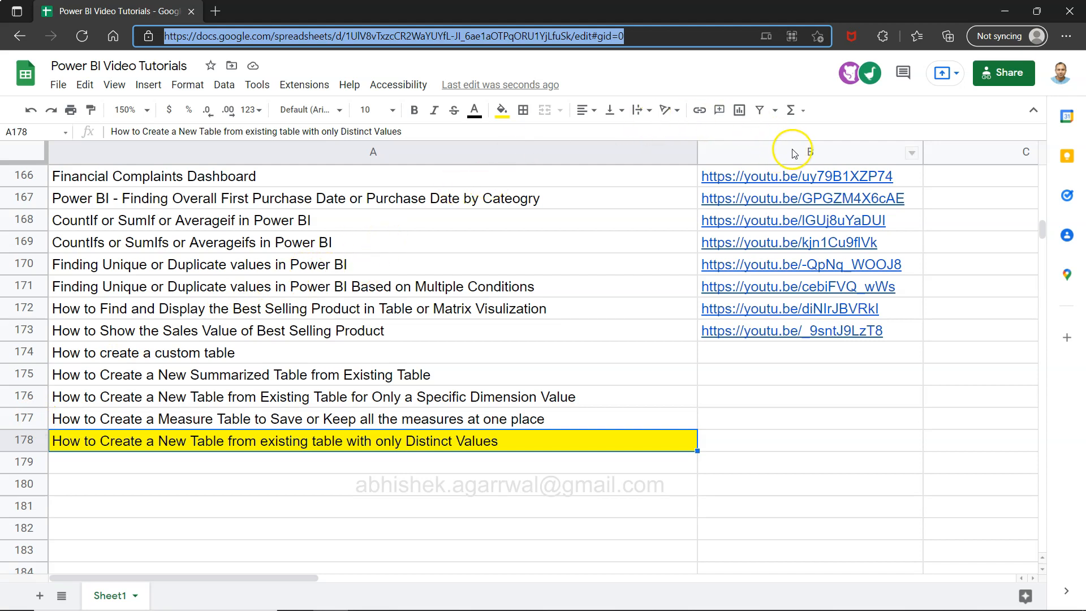
mouse_move(795, 152)
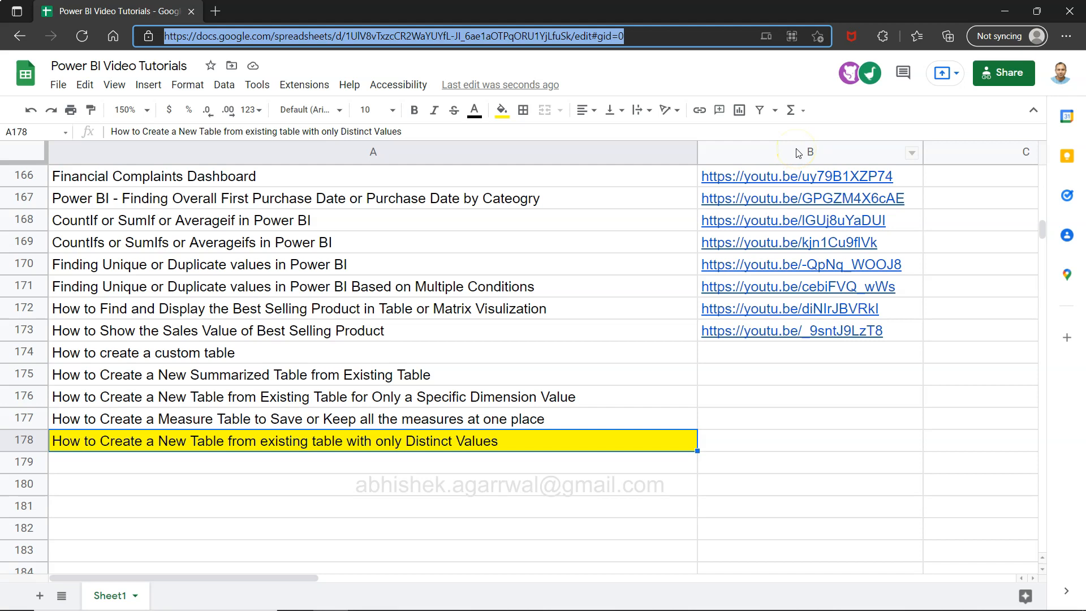
mouse_move(550, 263)
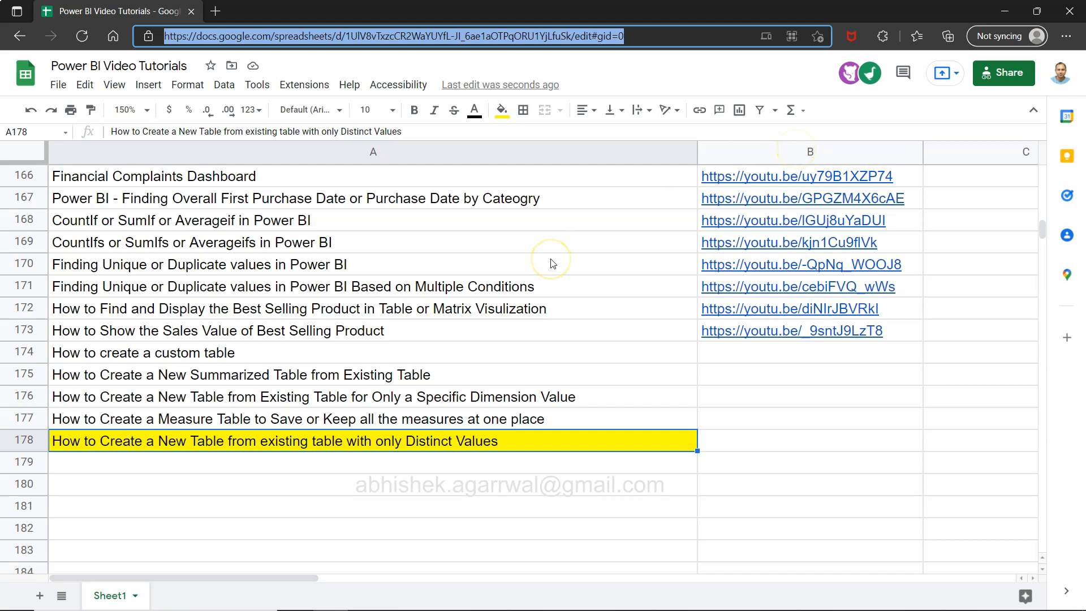
mouse_move(552, 263)
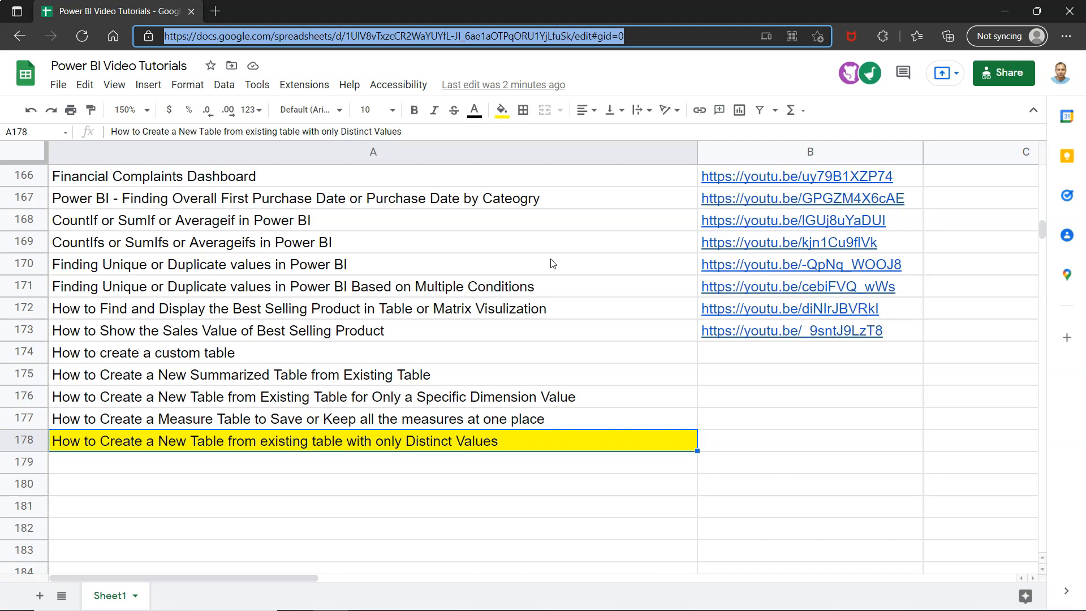
mouse_move(579, 68)
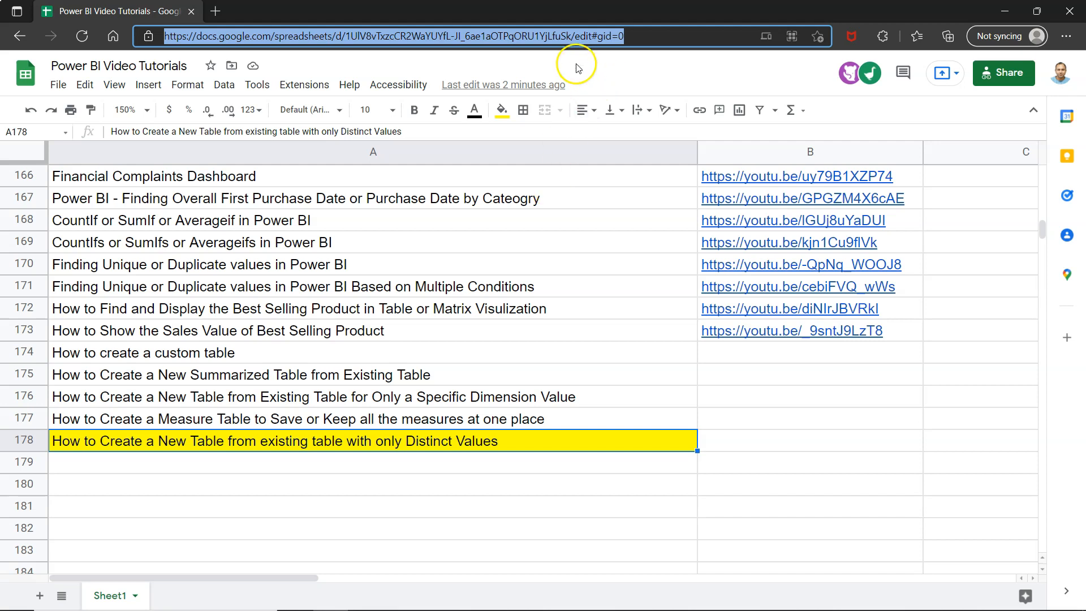
mouse_move(497, 475)
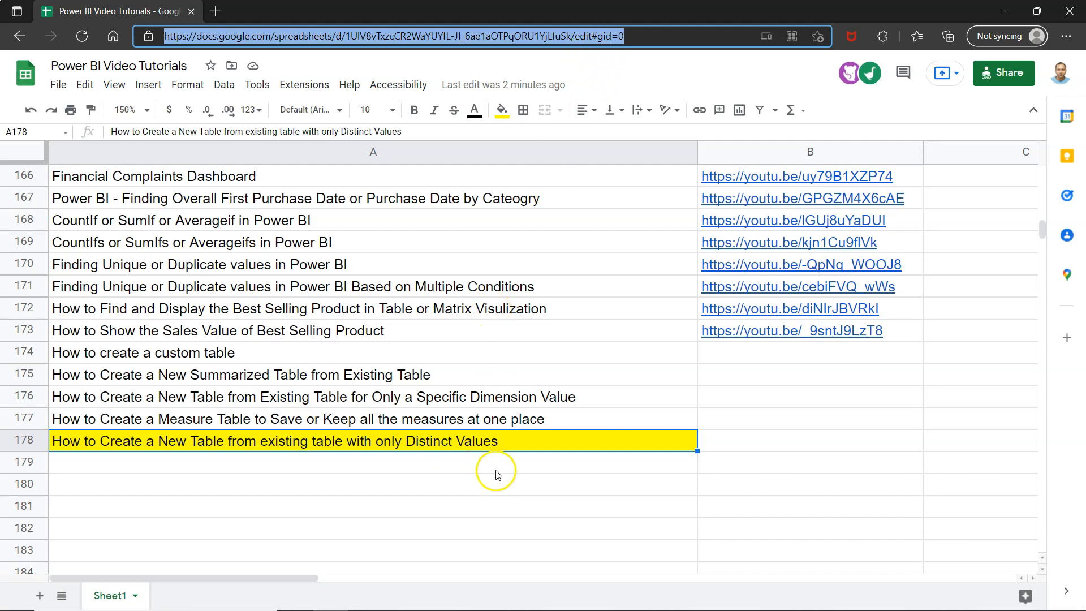
mouse_move(496, 475)
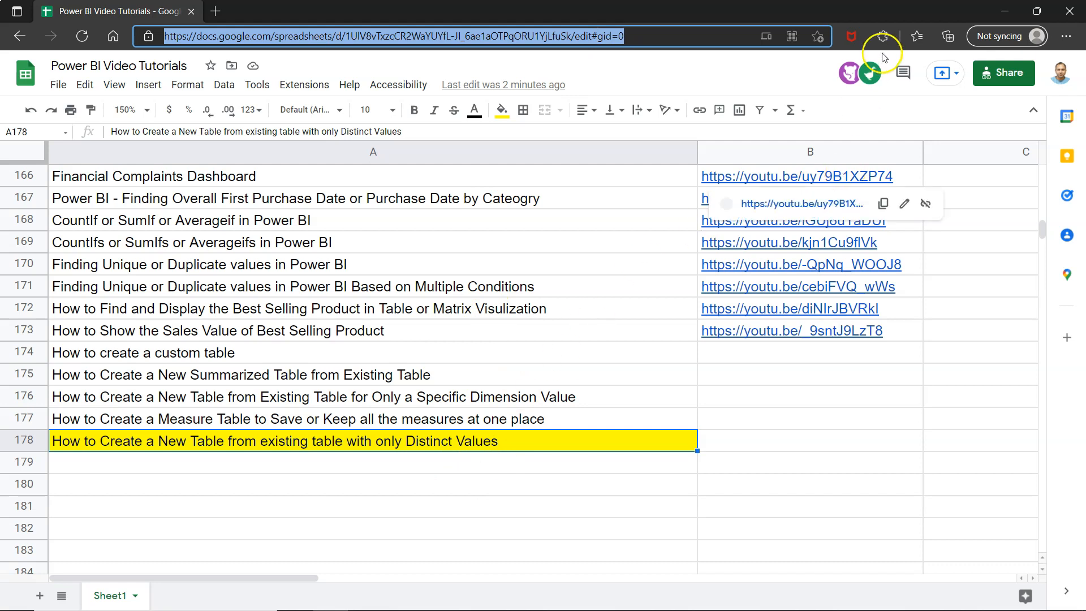
mouse_move(867, 73)
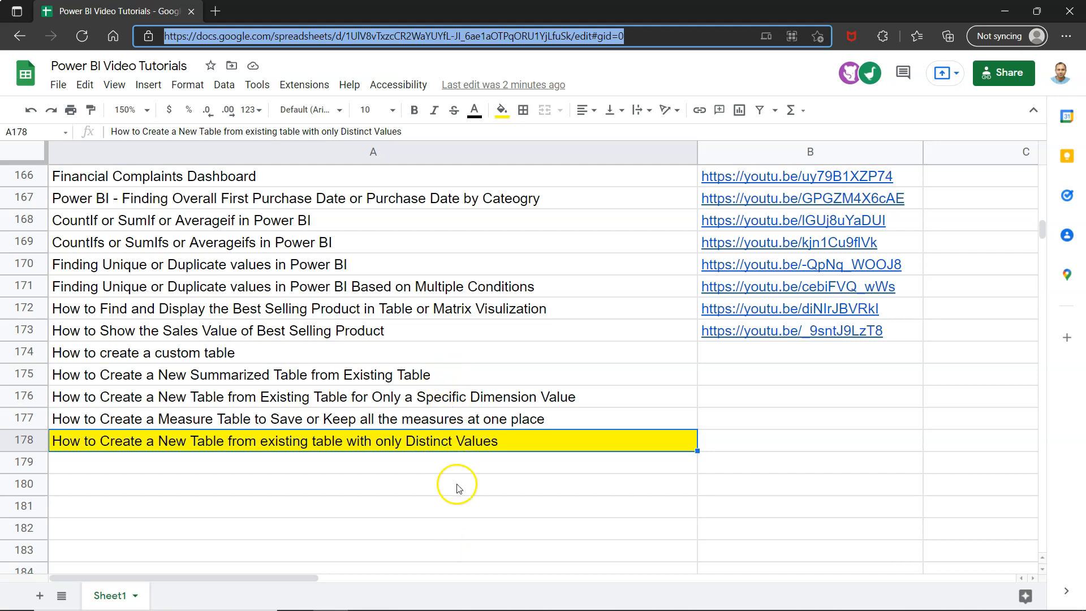
mouse_move(483, 472)
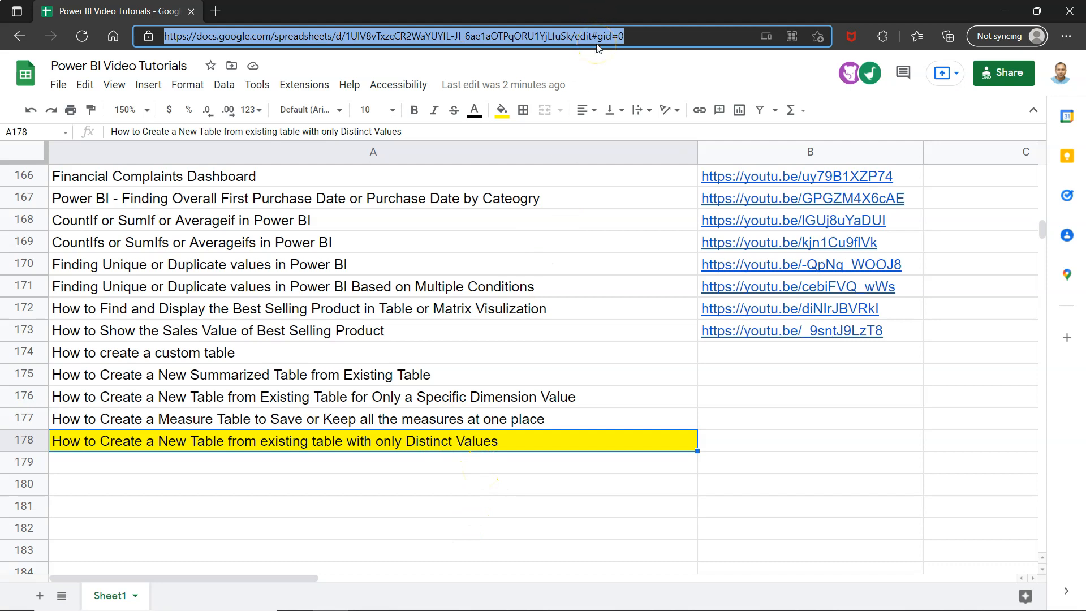
mouse_move(527, 215)
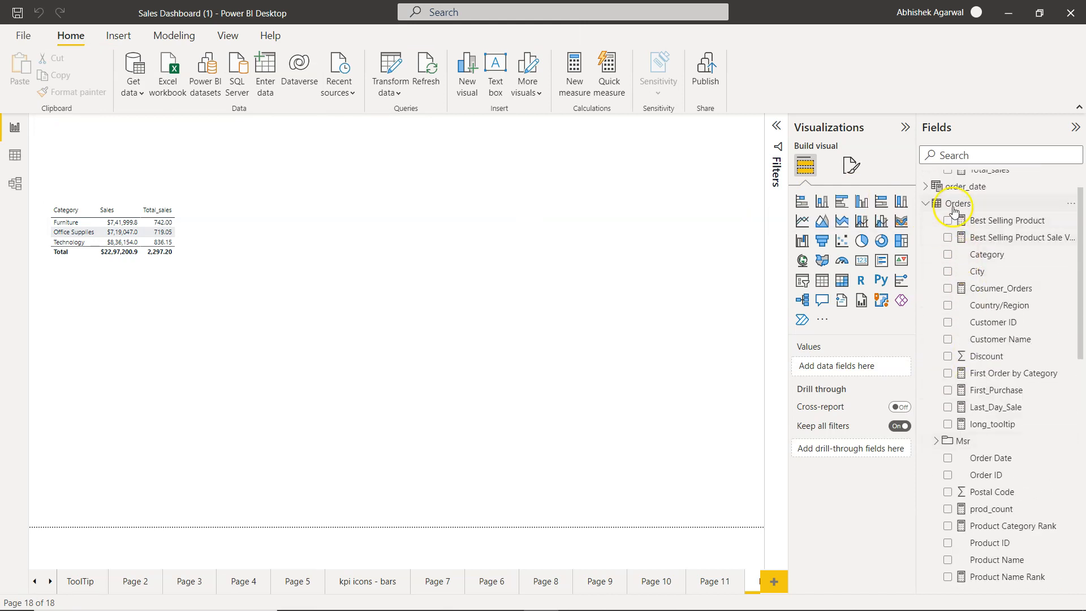
Scroll through the Sub-Category table visual, from Accessories down to Tables.
scroll("down", 3)
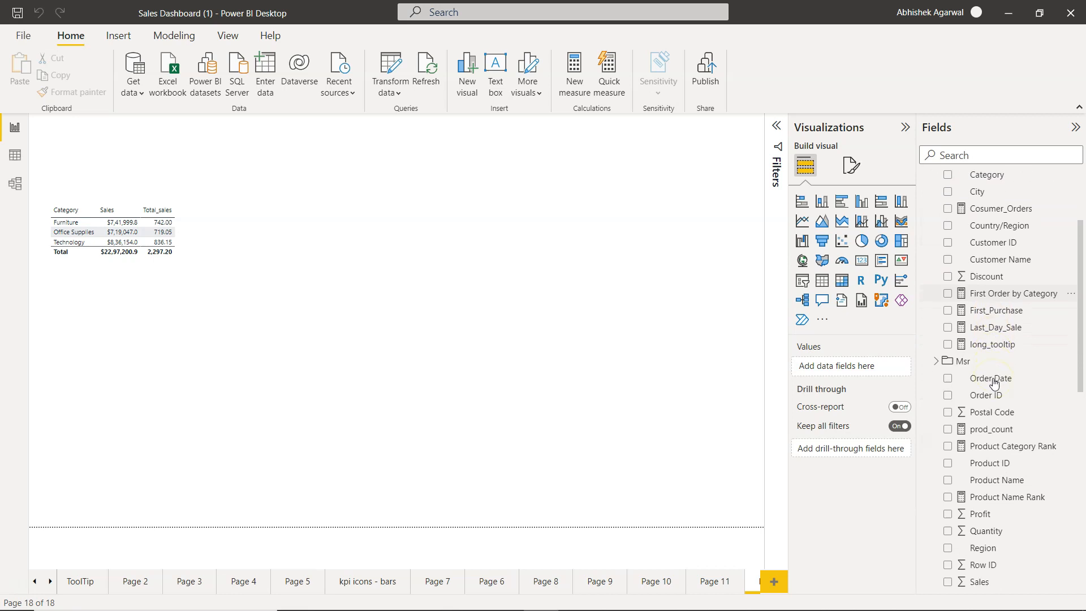
scroll("down", 3)
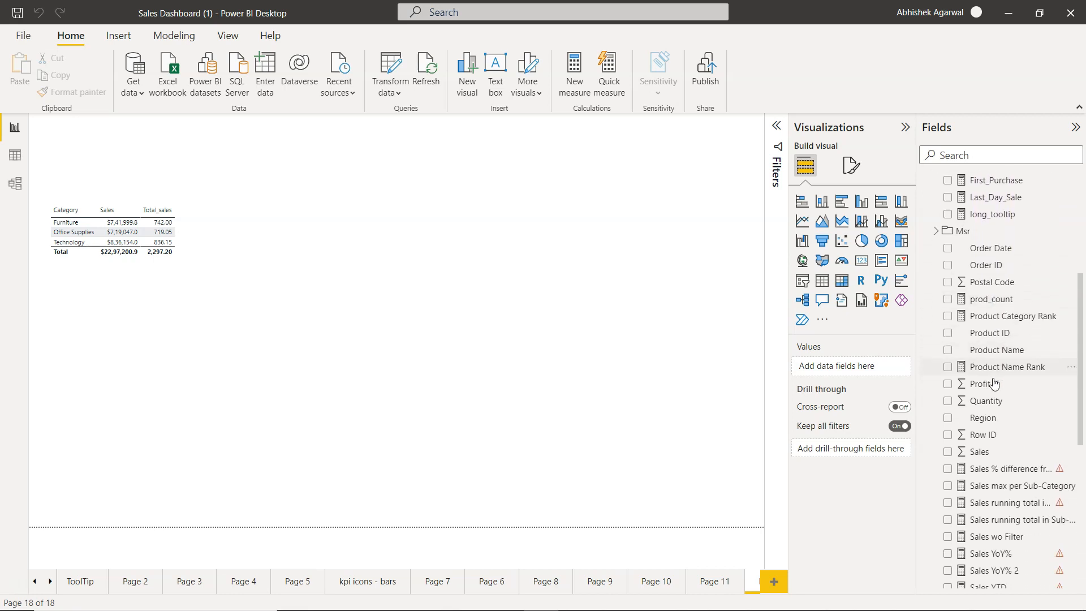
mouse_move(996, 350)
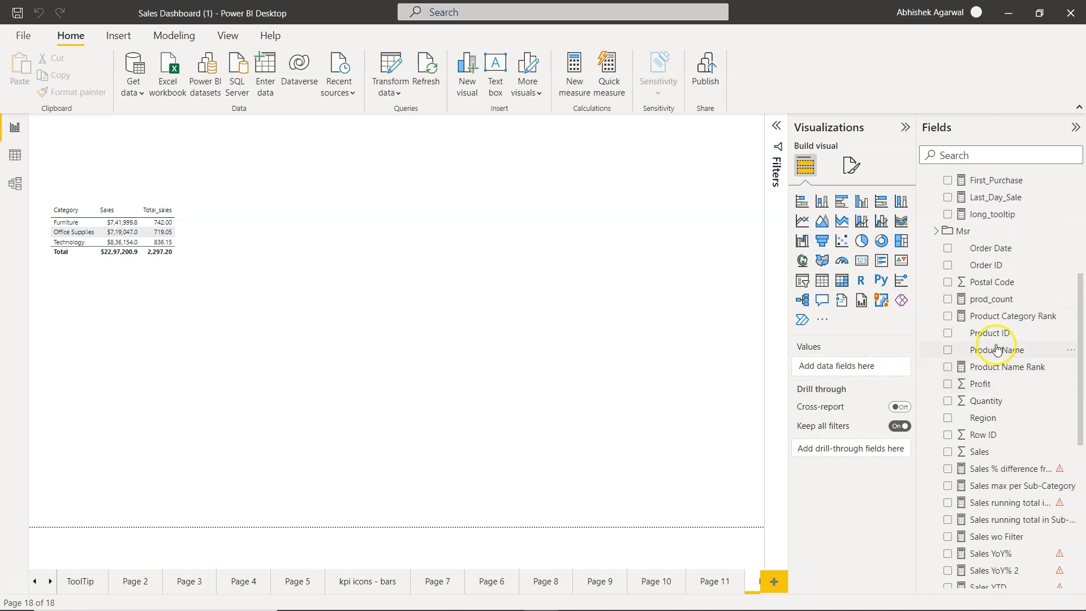
scroll("down", 3)
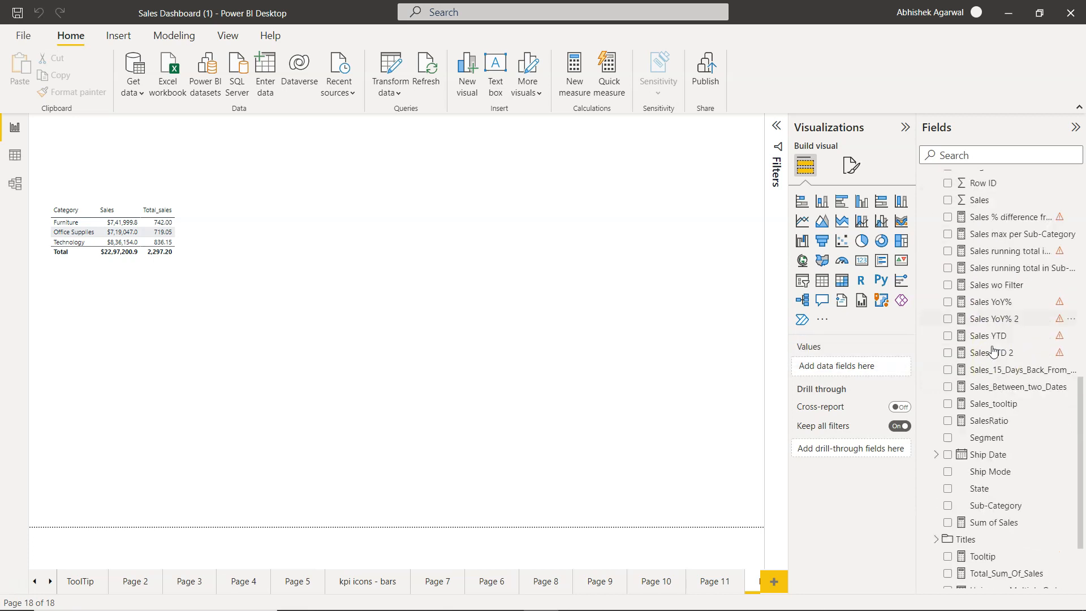
scroll("down", 3)
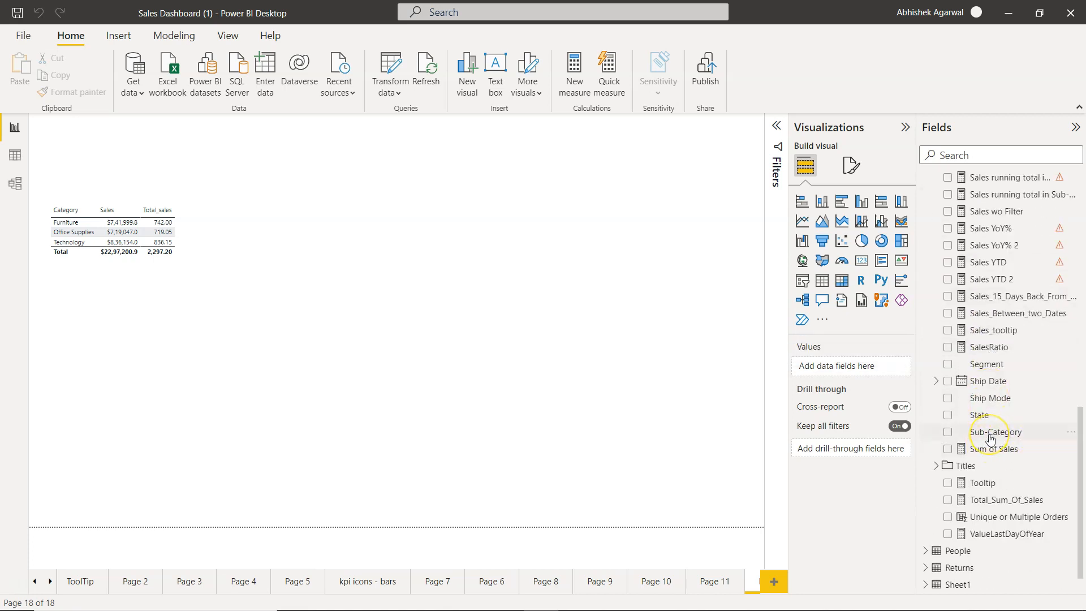
mouse_move(996, 432)
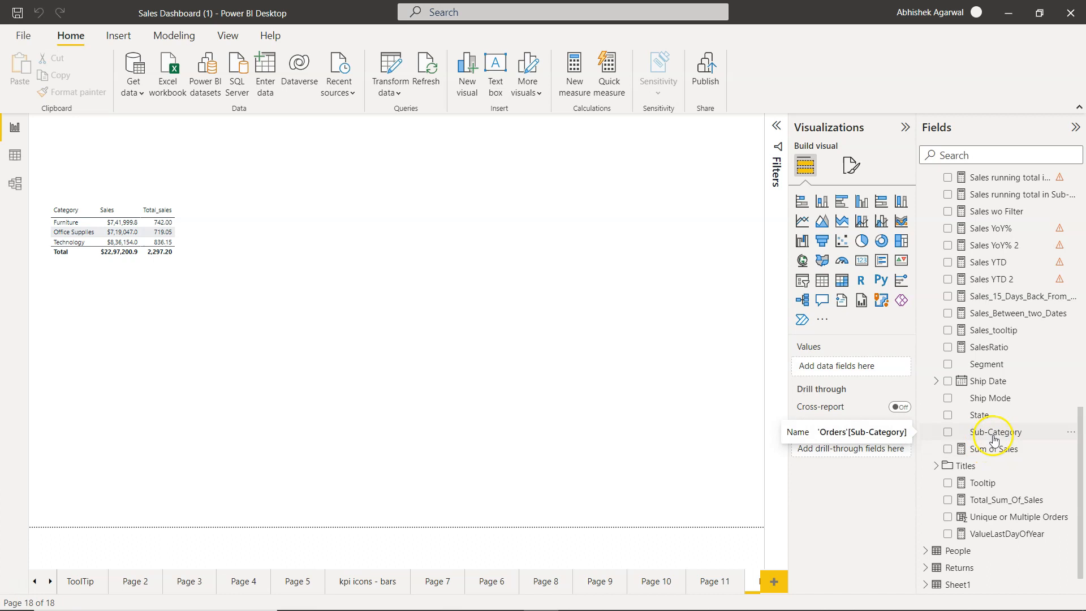
mouse_move(996, 441)
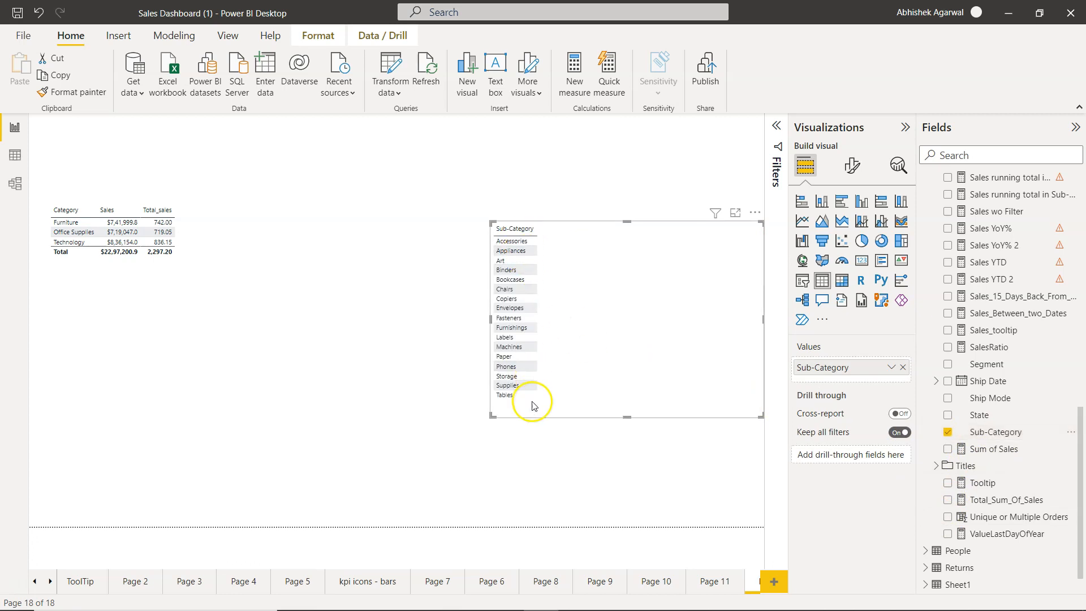
mouse_move(651, 388)
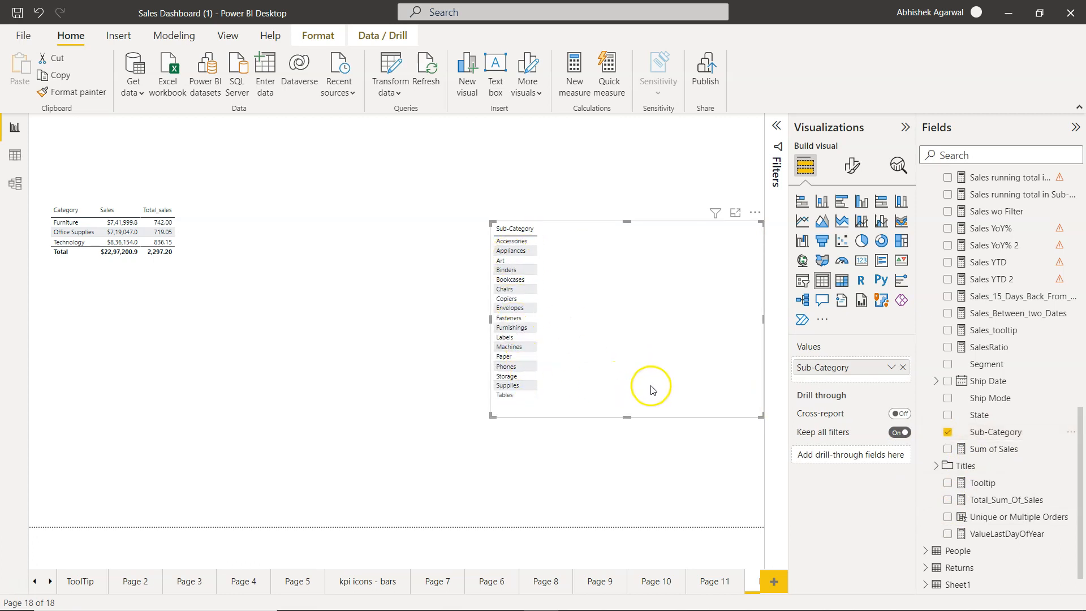
mouse_move(489, 386)
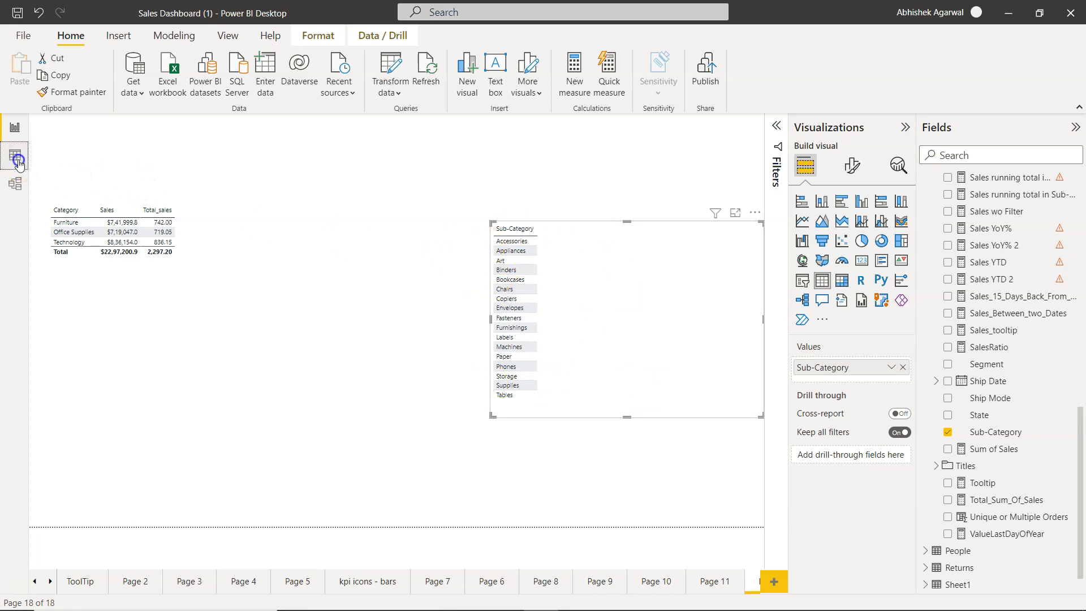
Switch to Data view, collapse the Measures (2) field list, and show the Home commands.
left_click(14, 155)
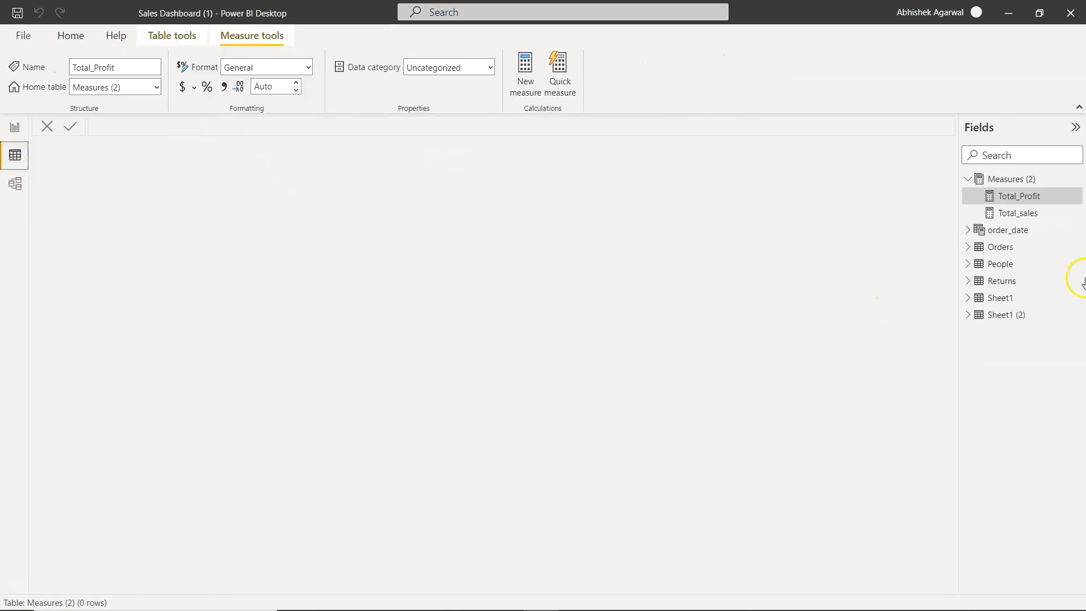
left_click(14, 183)
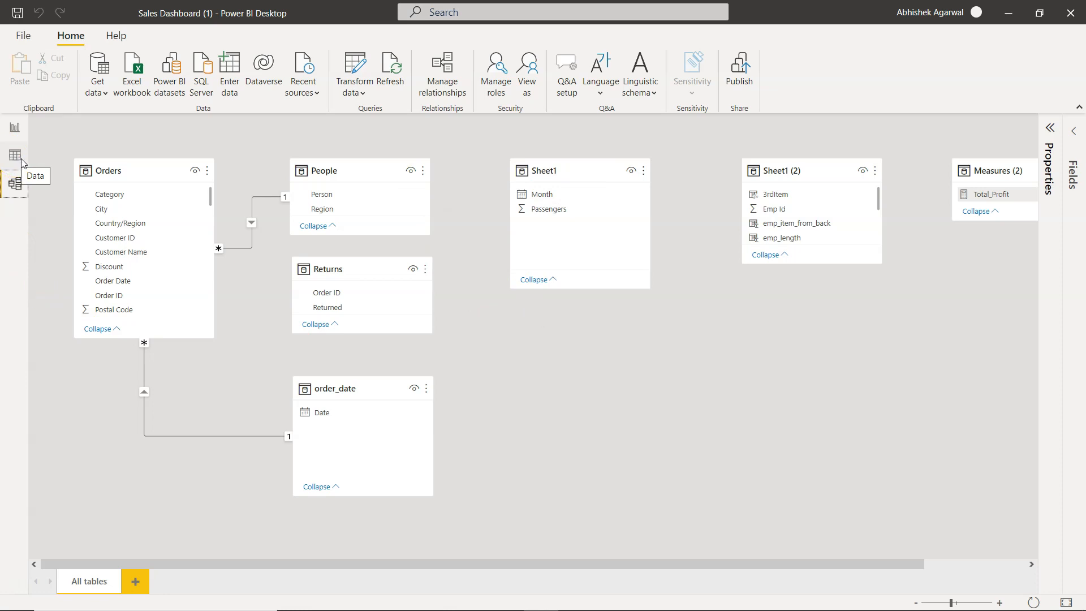
left_click(15, 155)
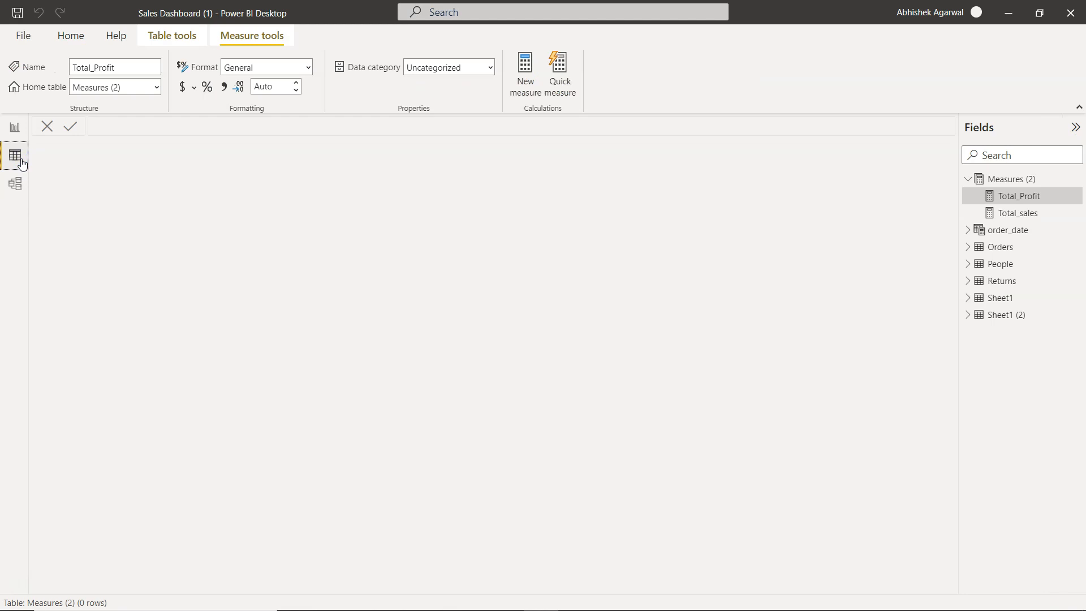
mouse_move(340, 174)
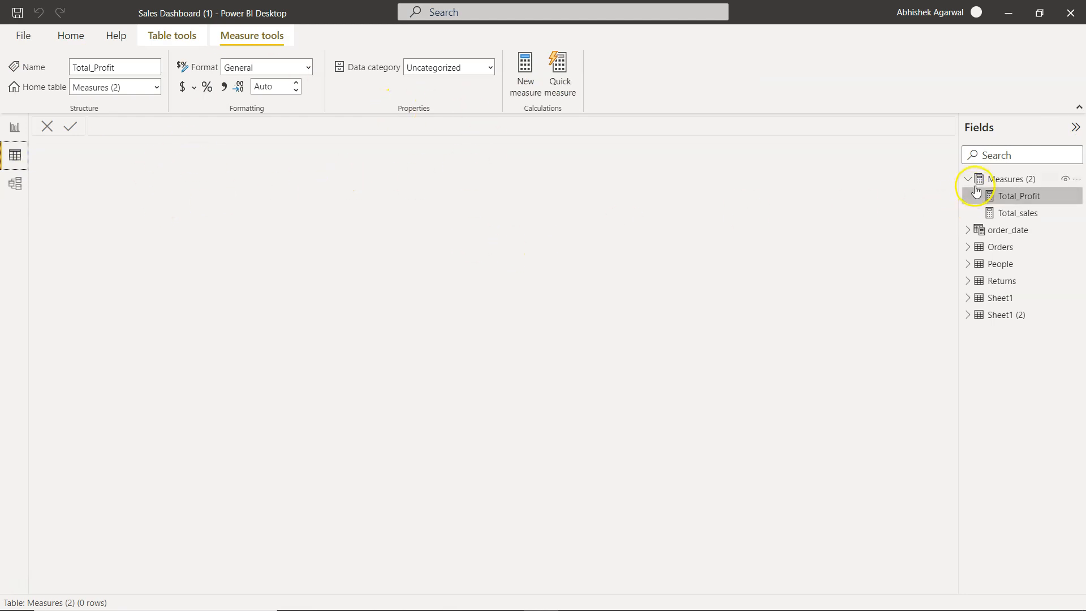
left_click(969, 179)
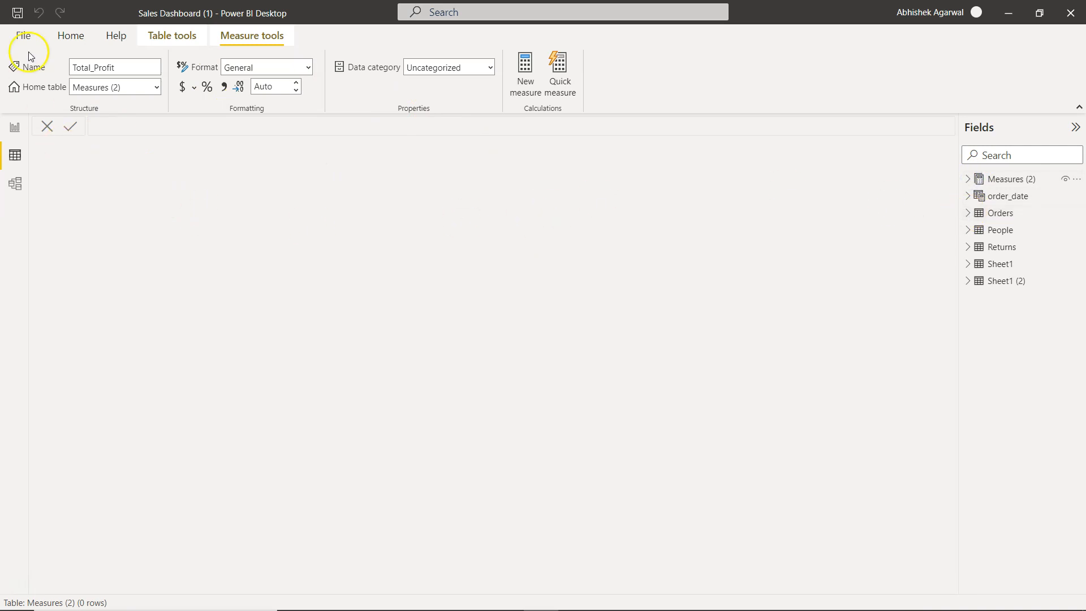
left_click(70, 35)
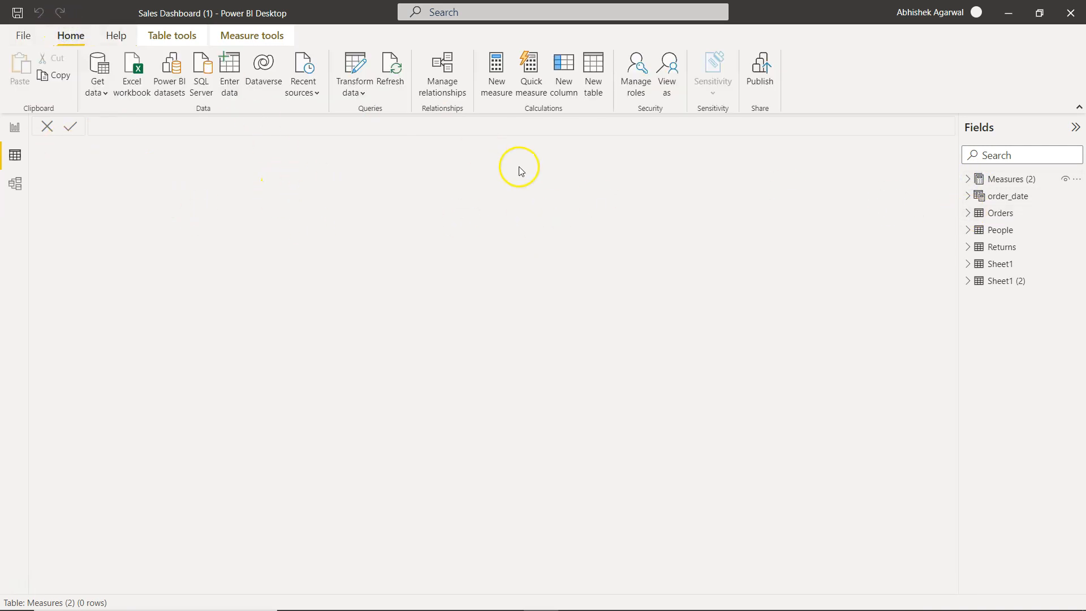
Enter a new table formula: Distinct Sub Category = DISTINCT(Orders[Sub-Category]).
left_click(593, 69)
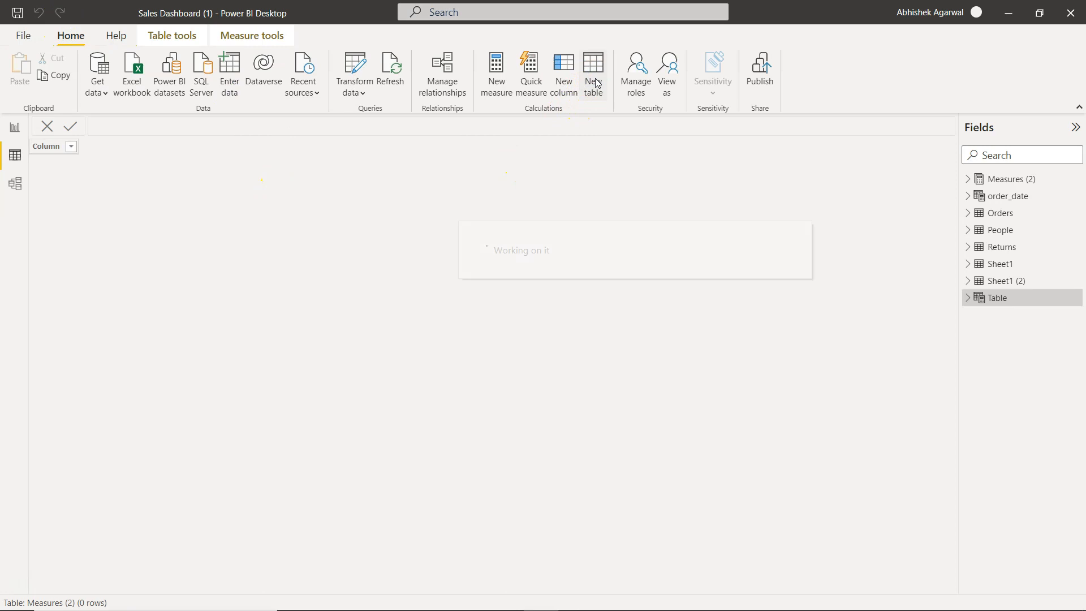
left_click(593, 71)
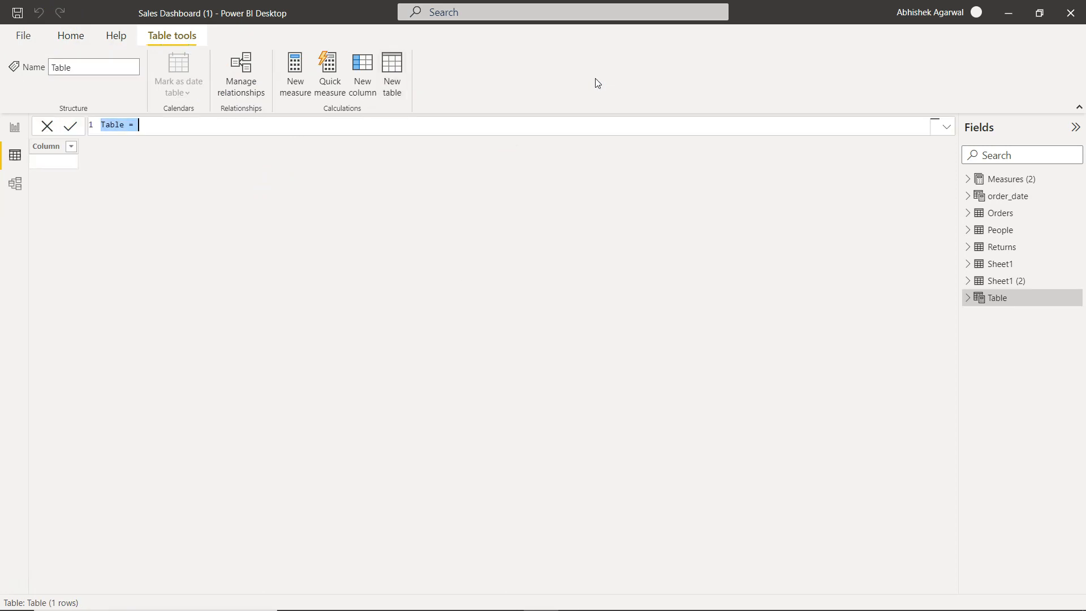
type("Distin")
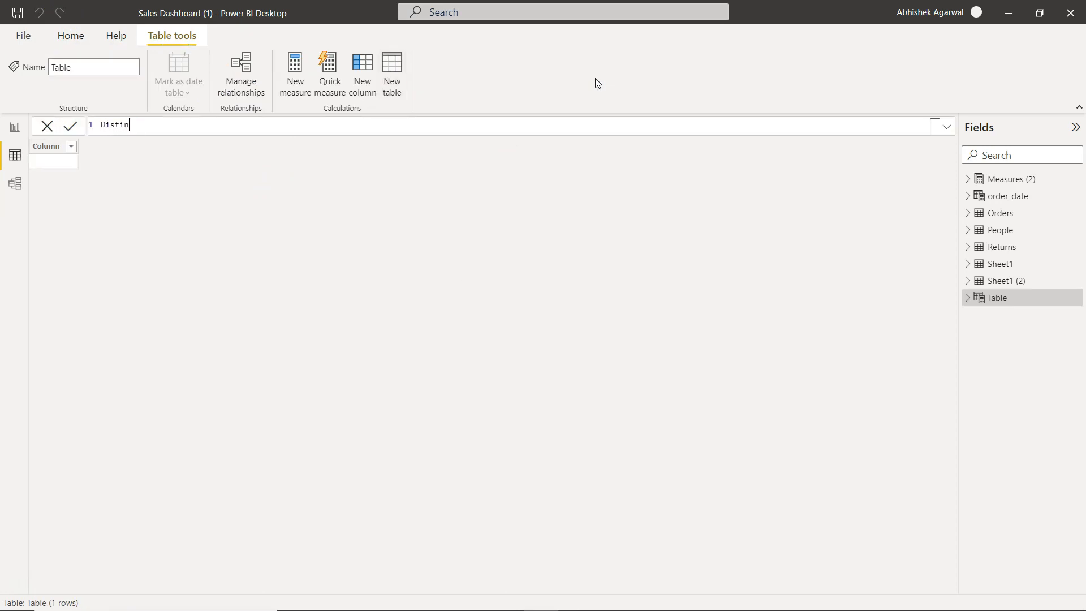
type("ct Su")
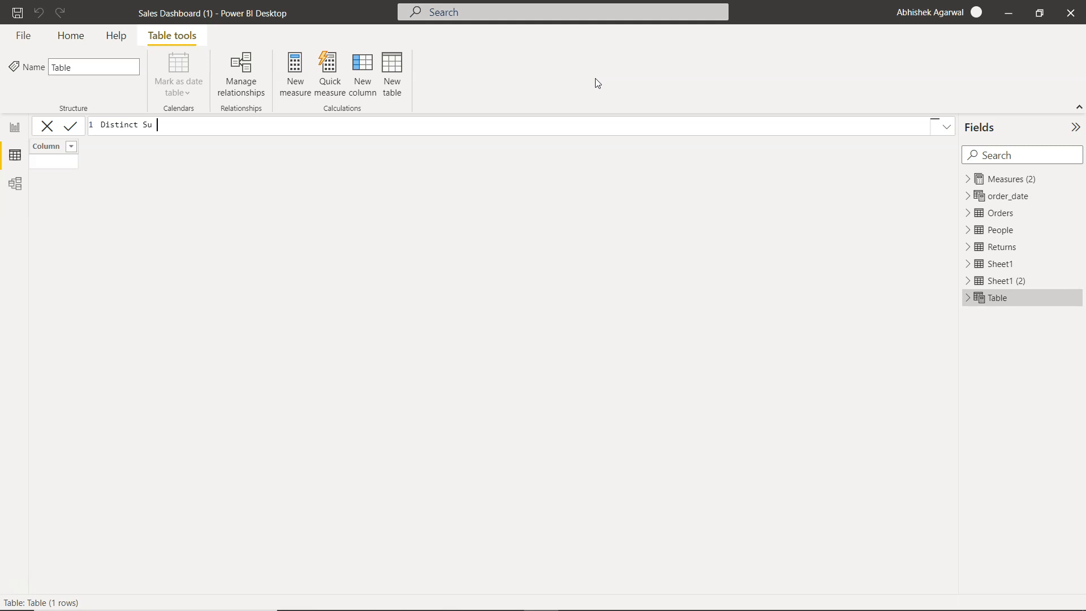
type("b Cate")
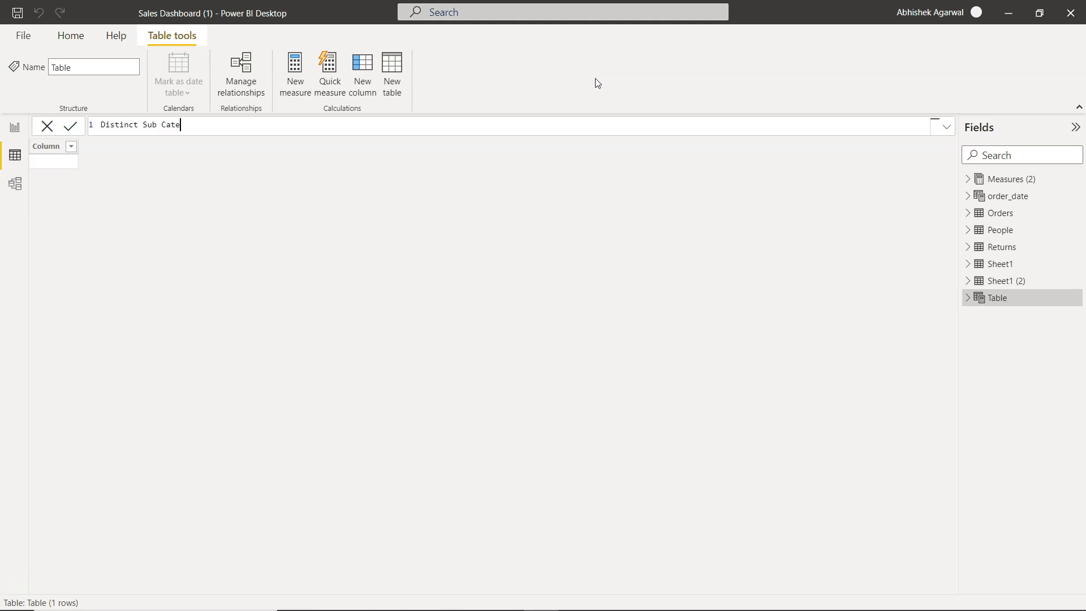
type("gory")
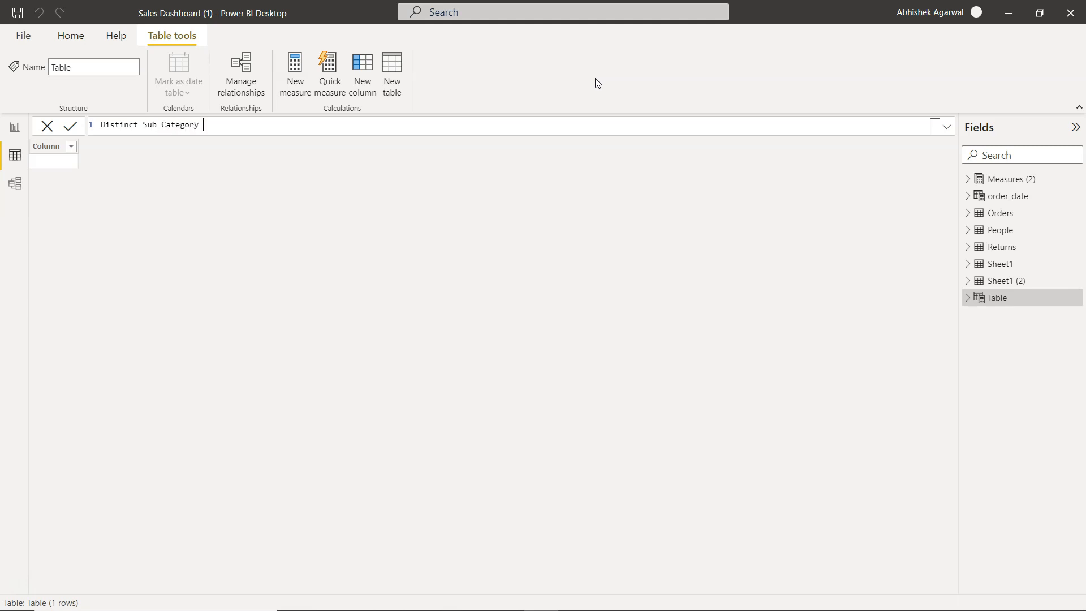
type("=")
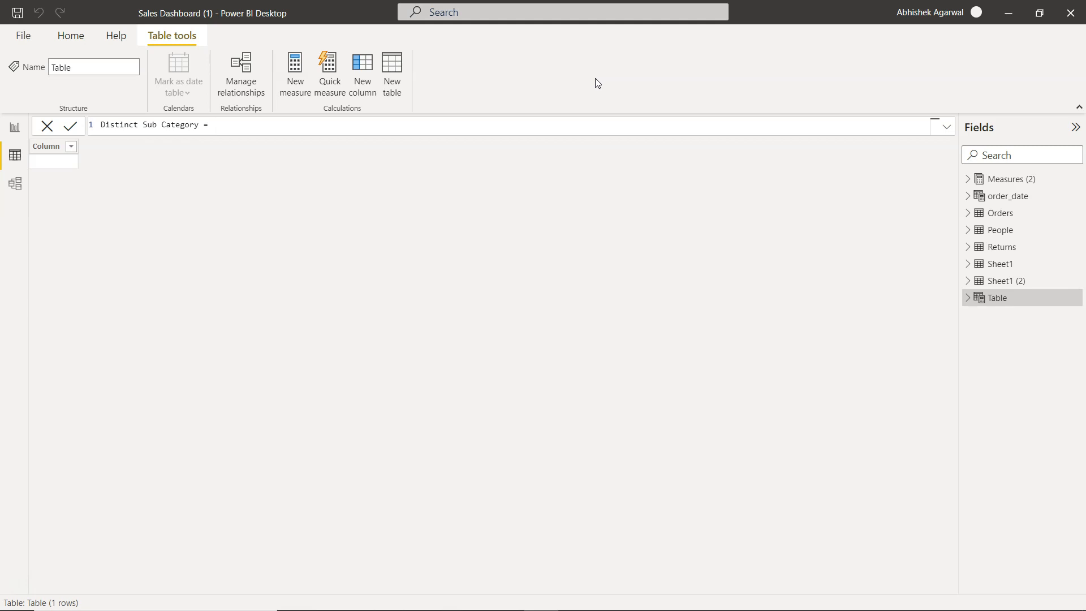
type("DISTINCT(")
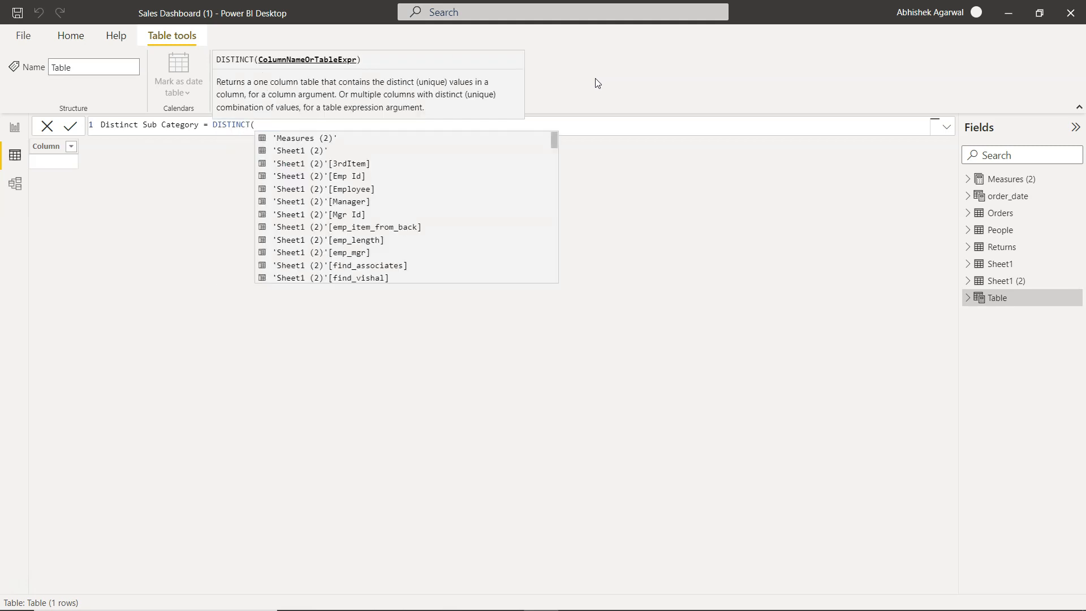
type("su")
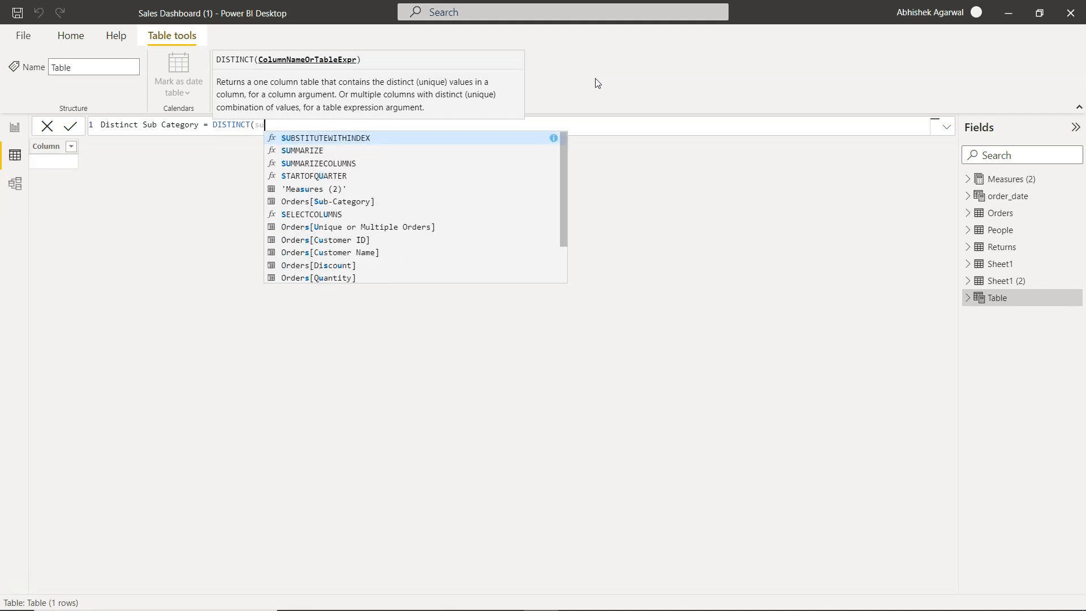
left_click(327, 201)
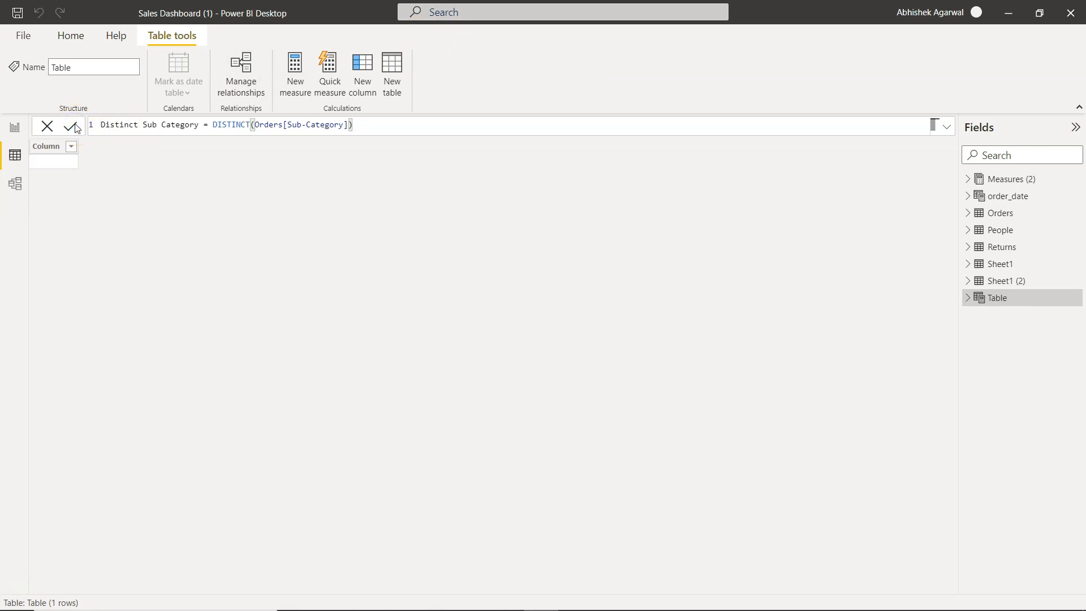
Commit the formula to create the 17-row Distinct Sub Category table and view the model diagram.
left_click(69, 125)
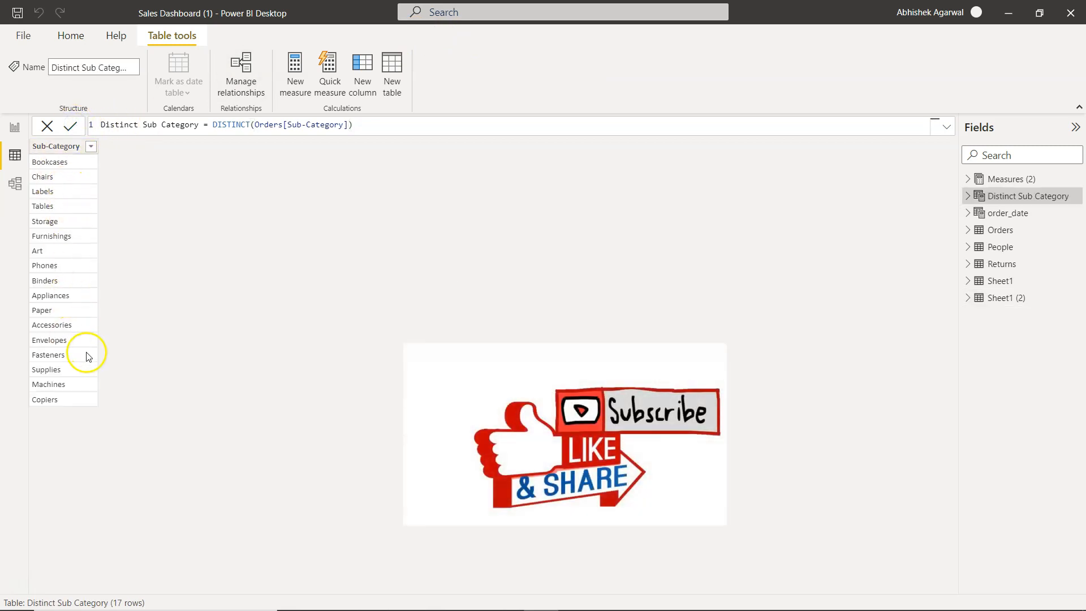
mouse_move(172, 238)
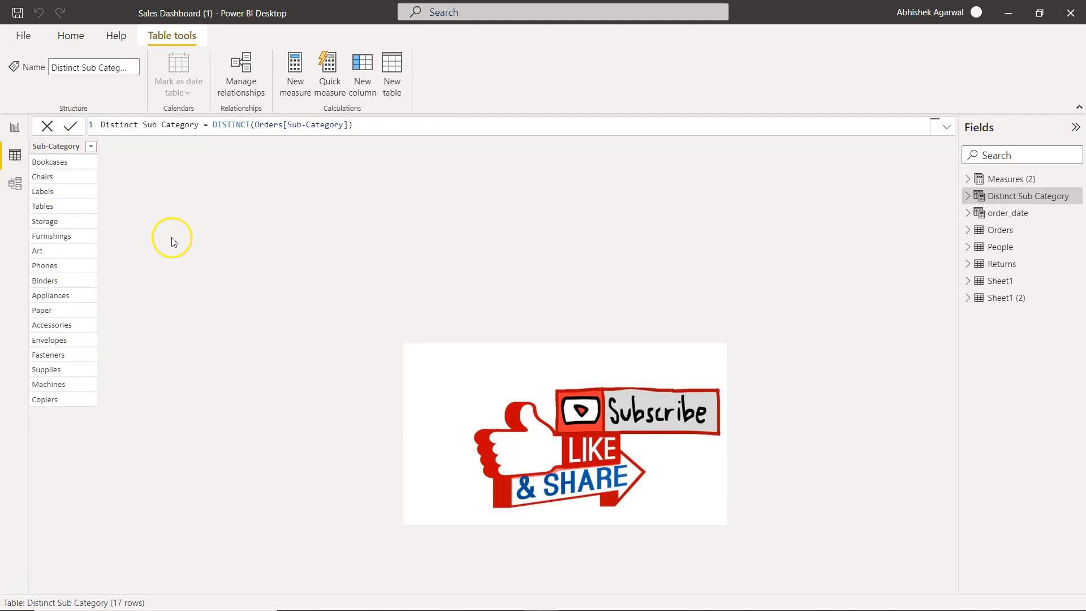
mouse_move(186, 206)
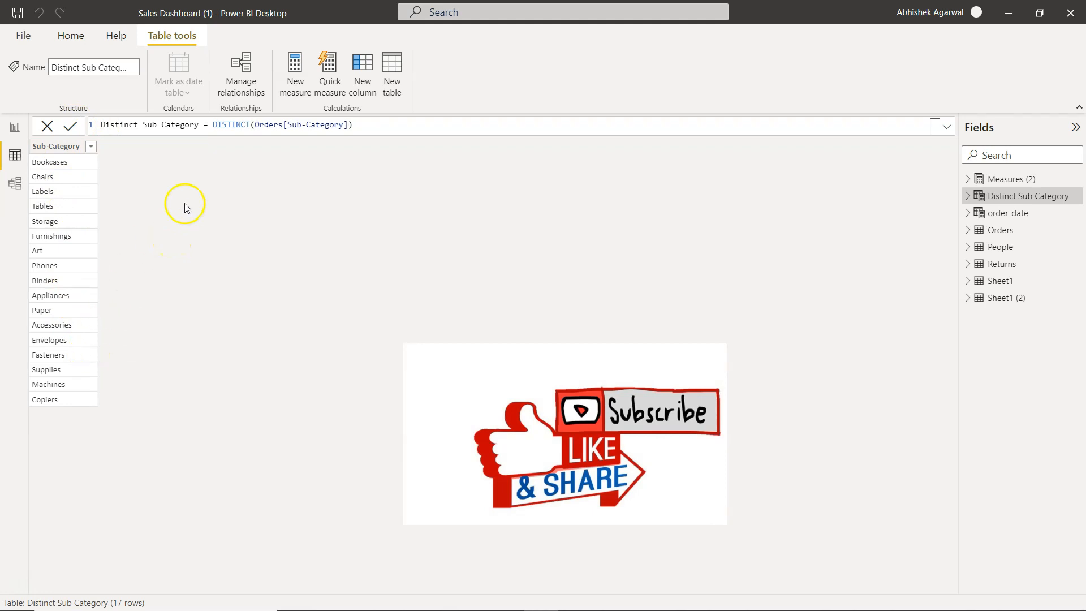
mouse_move(272, 193)
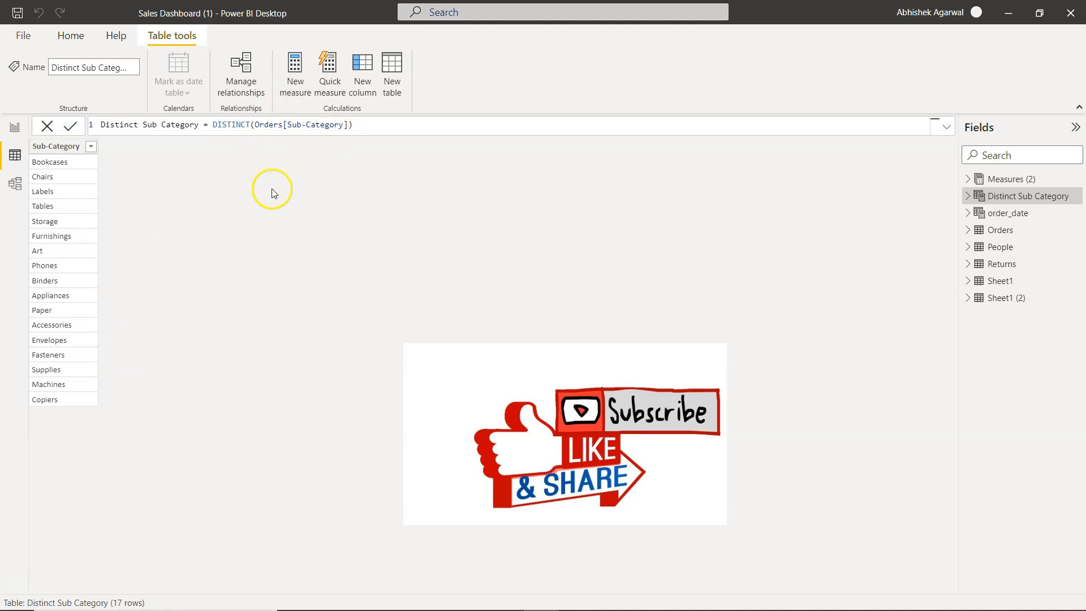
mouse_move(67, 266)
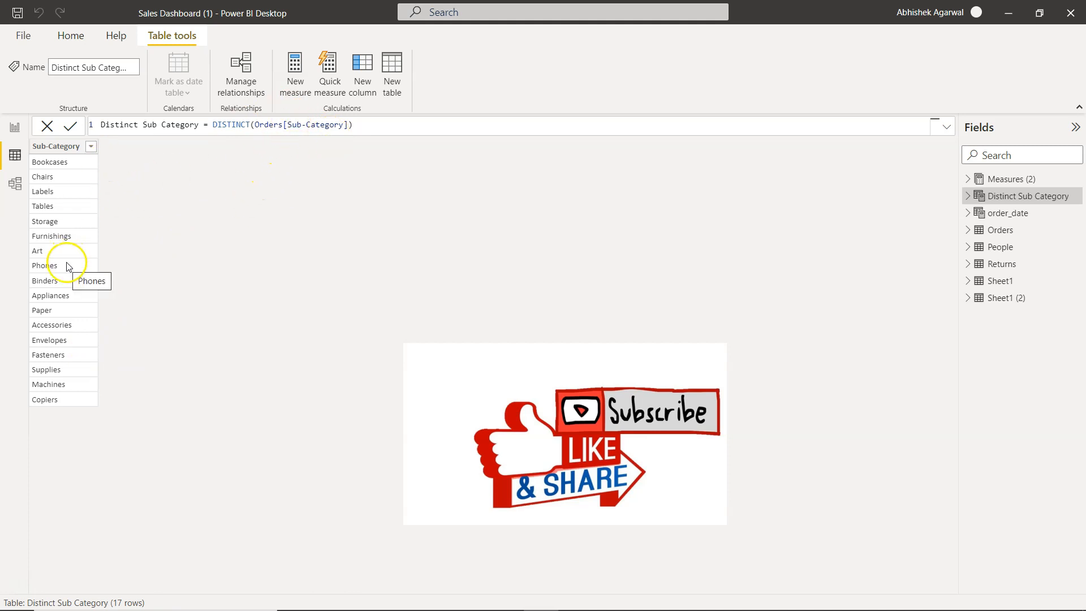
mouse_move(75, 407)
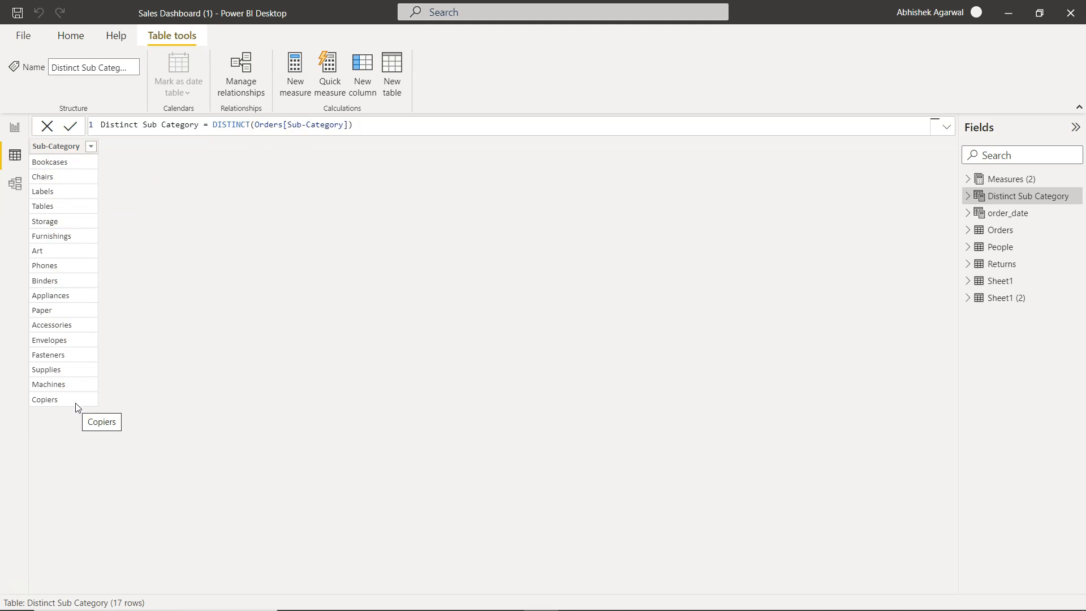
mouse_move(539, 269)
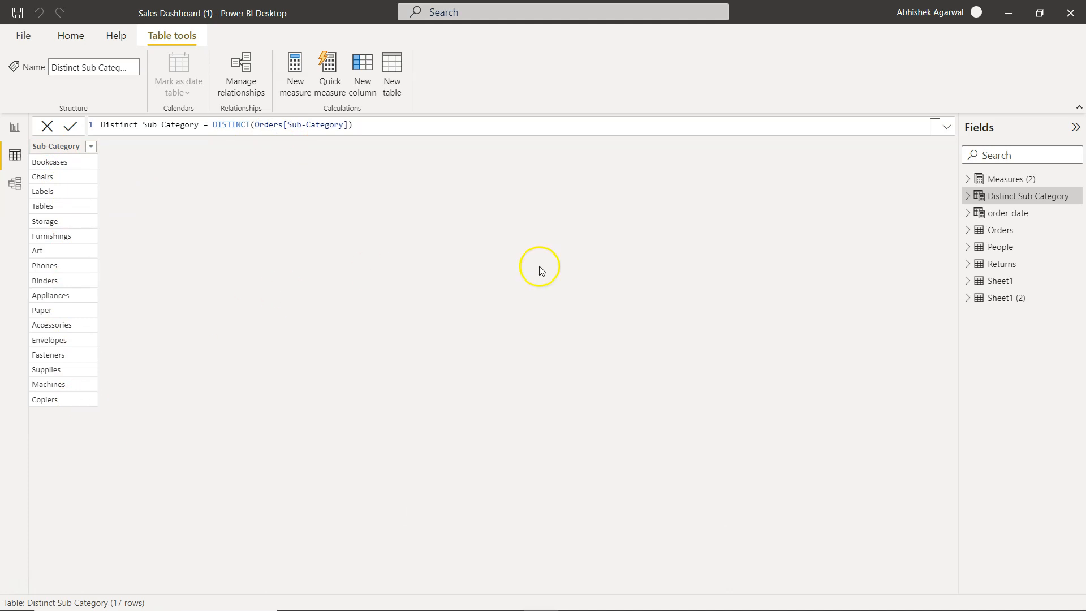
mouse_move(177, 182)
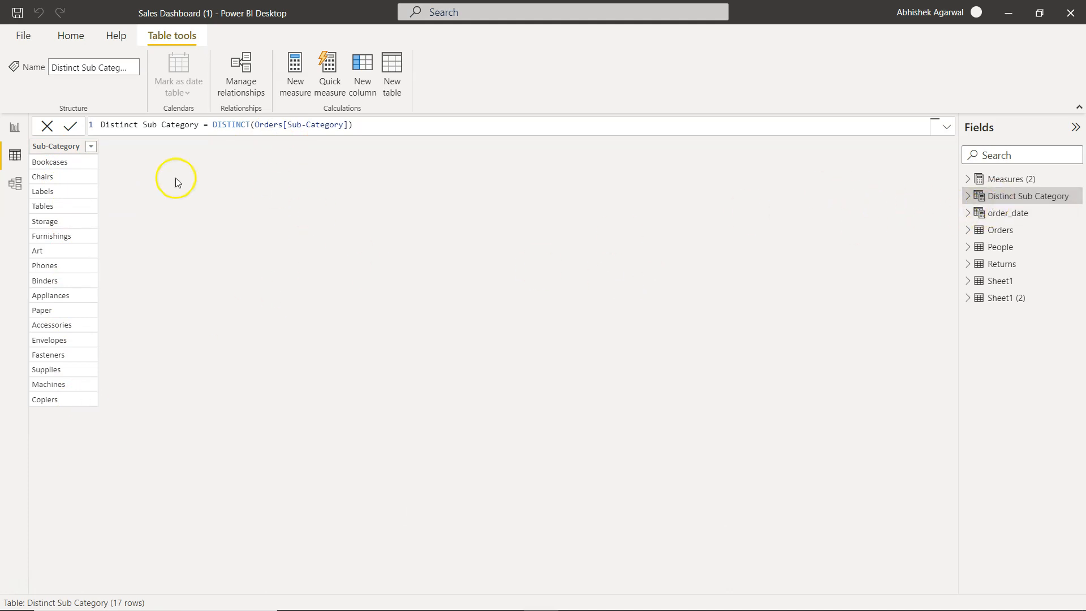
mouse_move(99, 376)
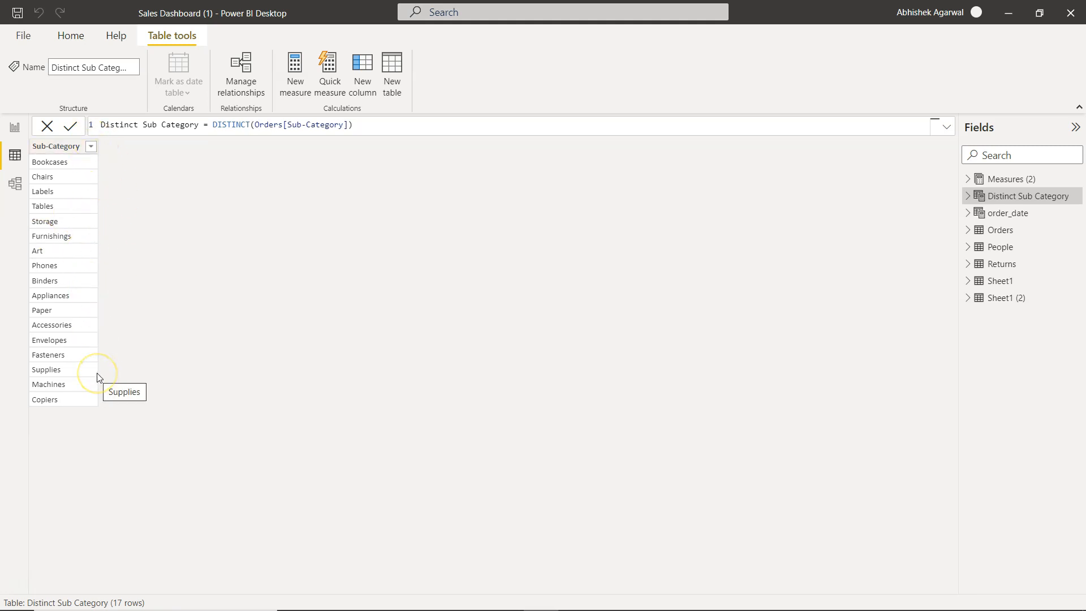
mouse_move(90, 279)
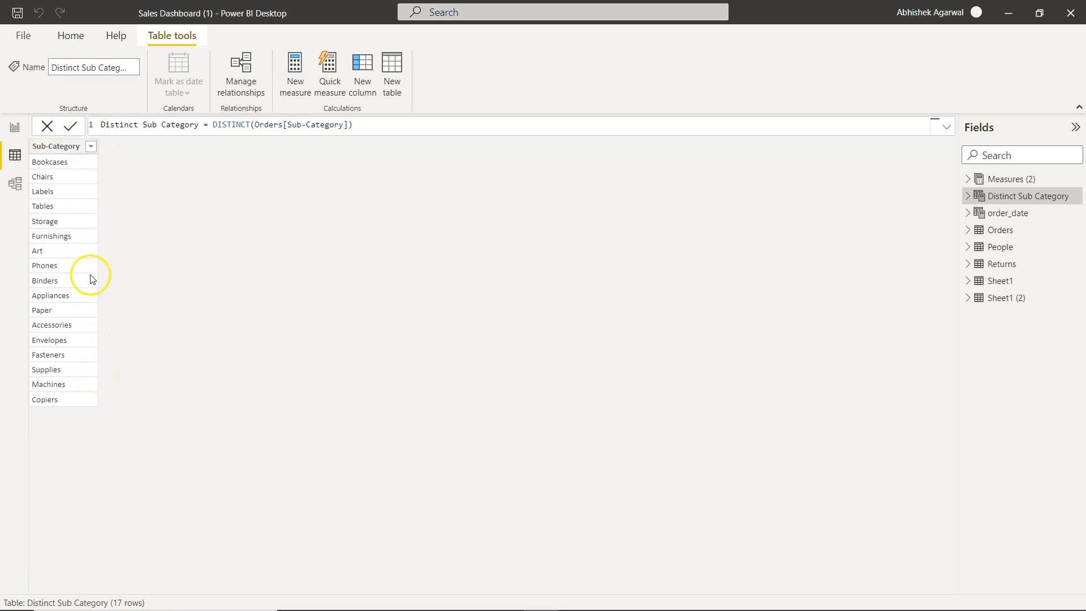
left_click(14, 185)
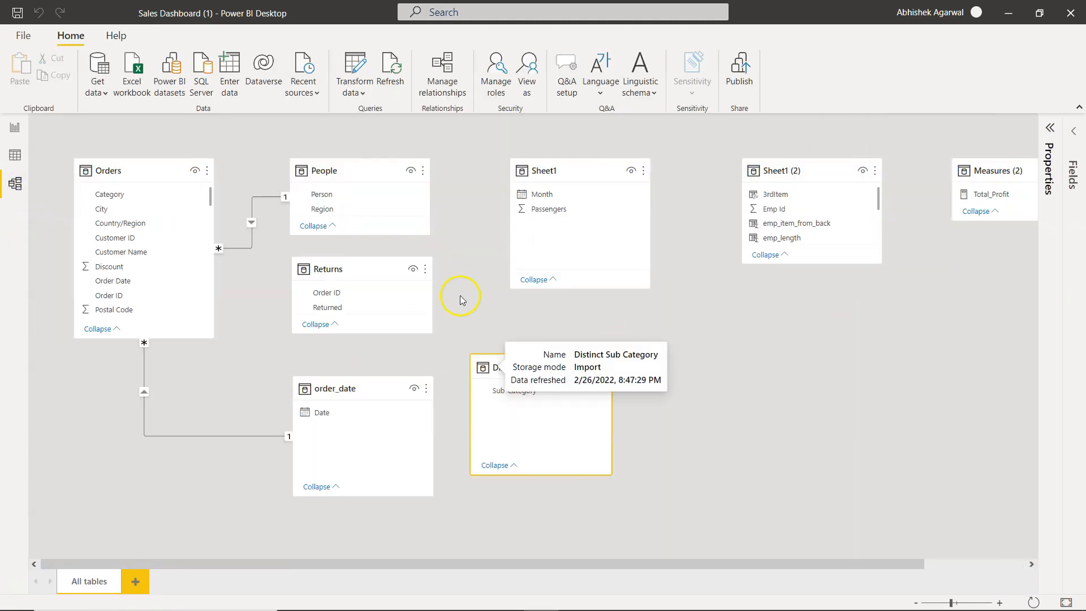
mouse_move(638, 399)
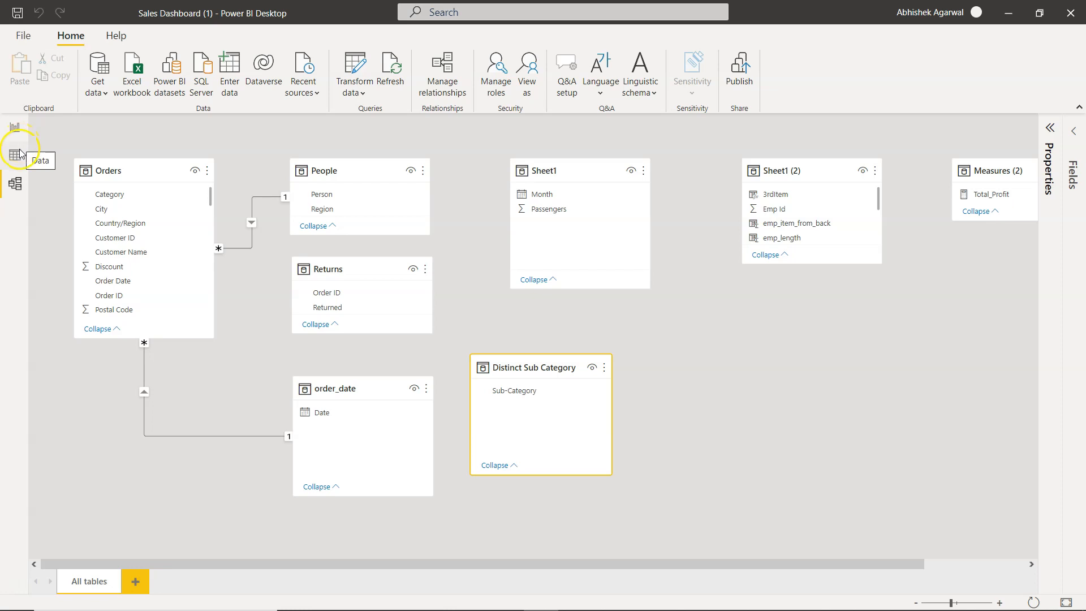
Return to the report page showing the Sub-Category table visual.
left_click(16, 129)
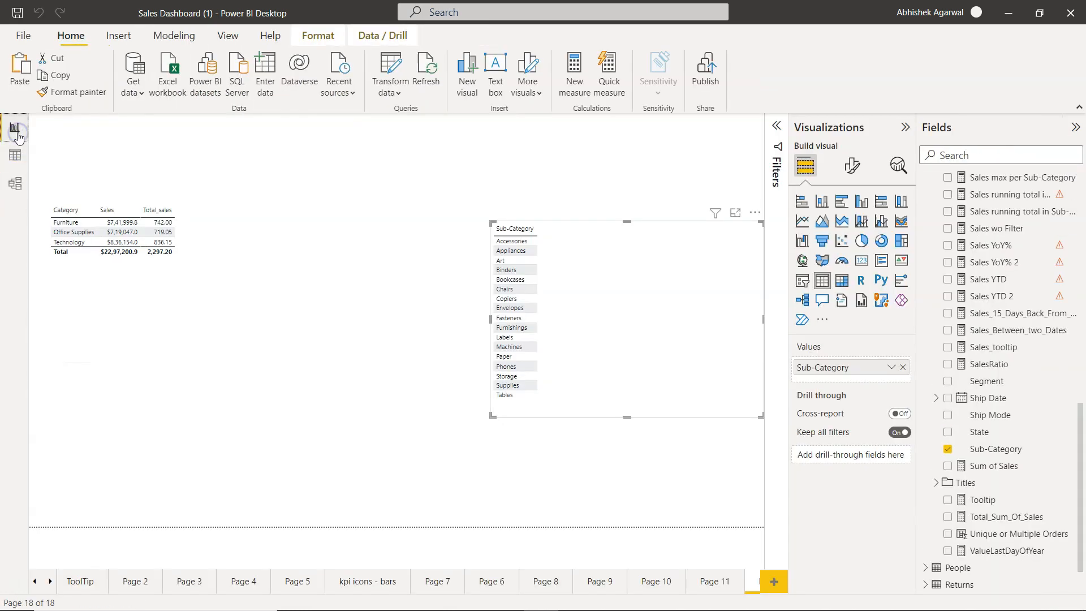